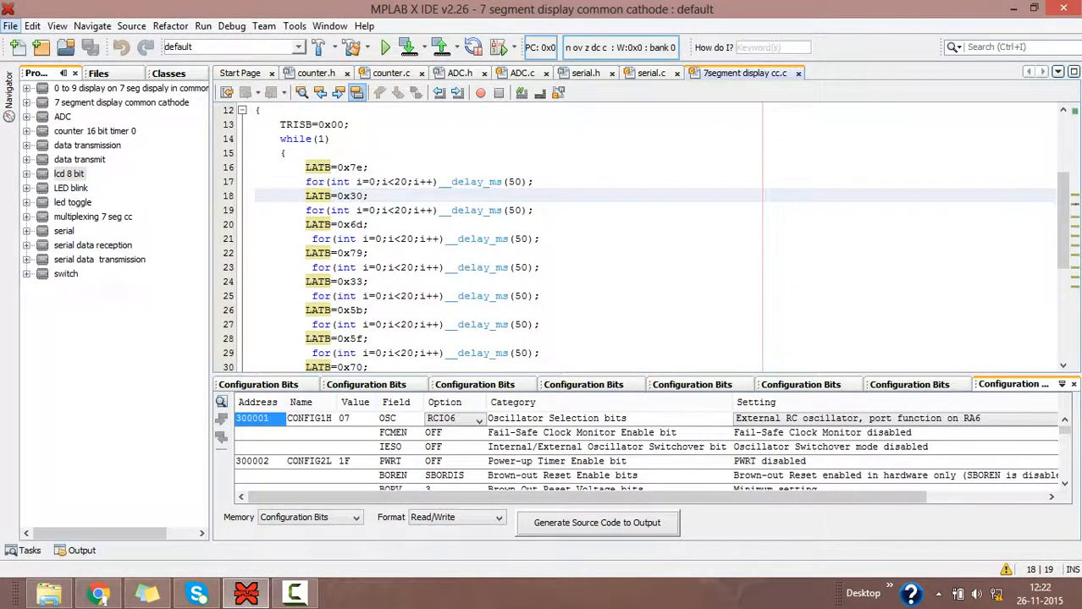
Start a new Microchip Embedded standalone project from the File menu
left_click(10, 25)
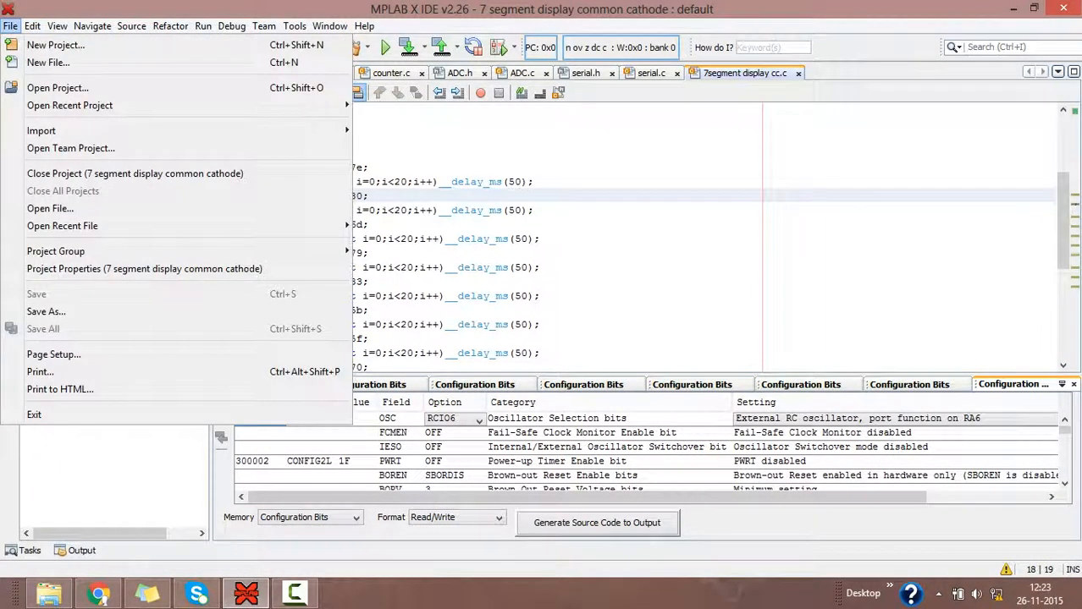
mouse_move(56, 44)
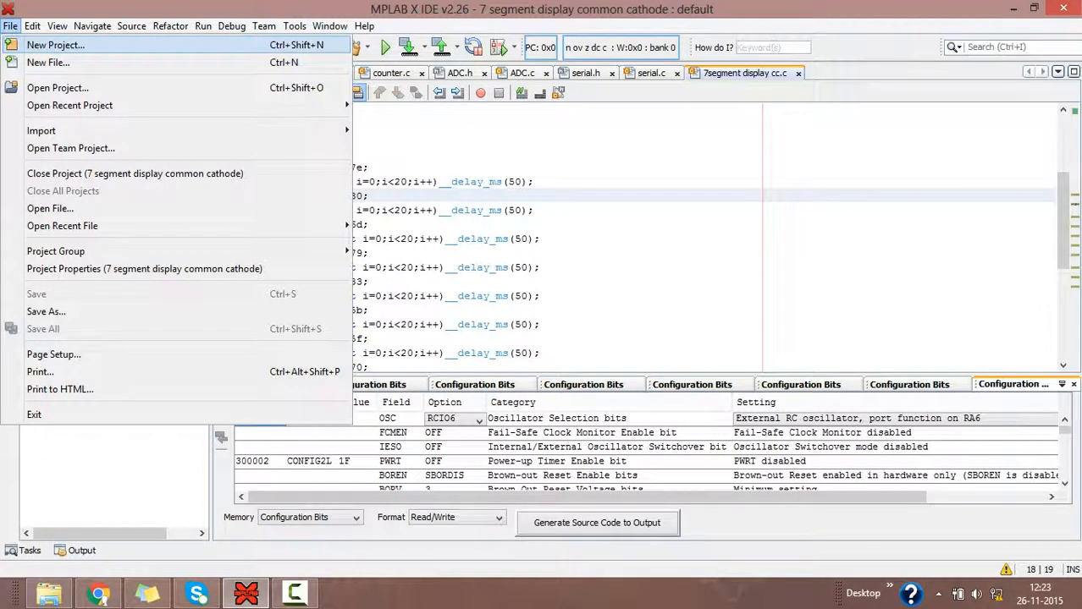
left_click(55, 44)
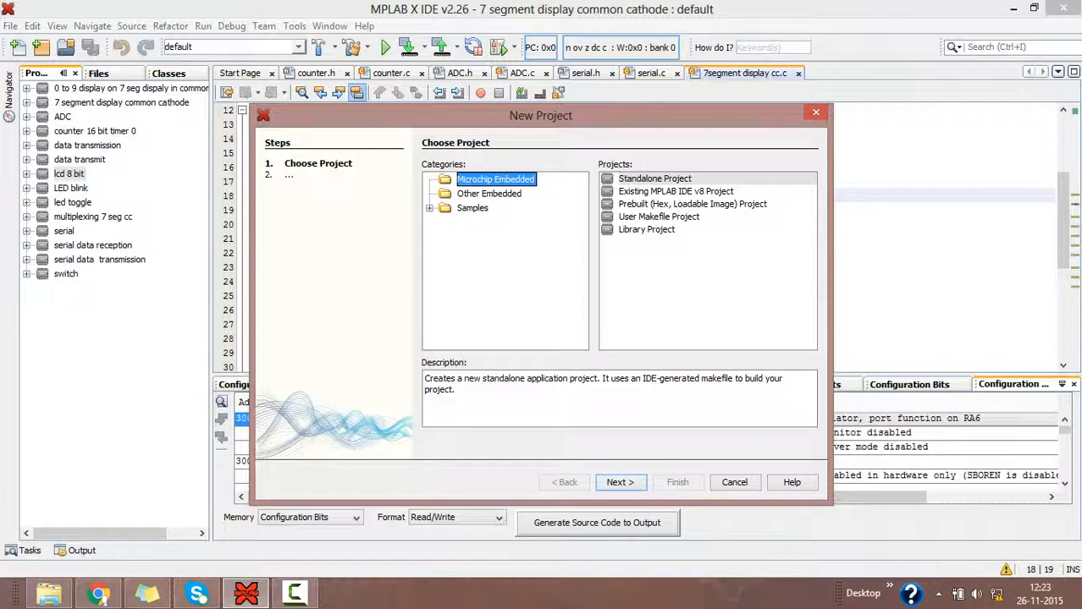
left_click(653, 178)
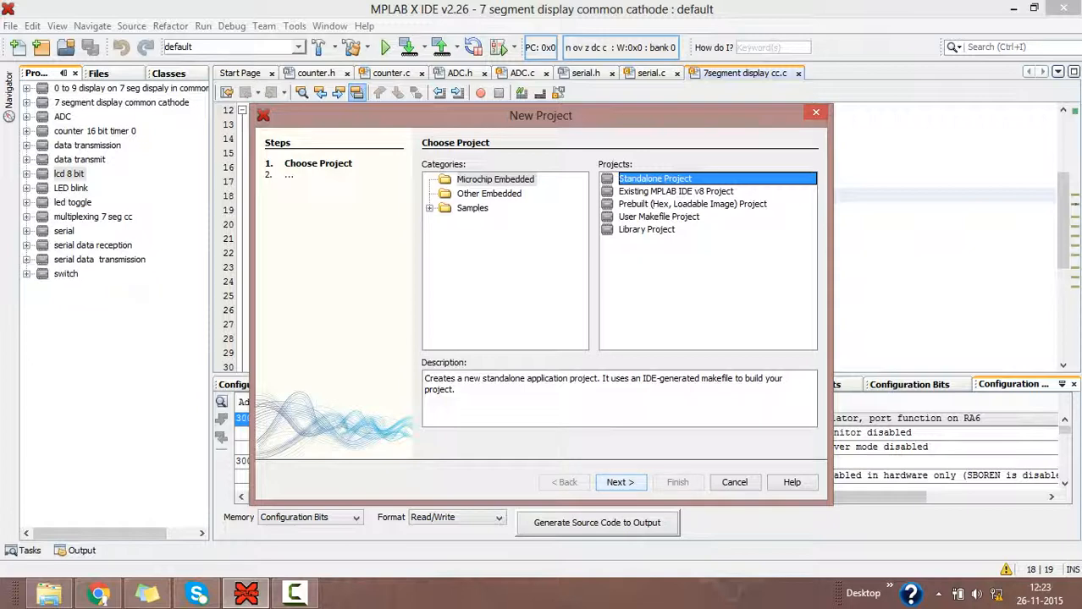
left_click(620, 482)
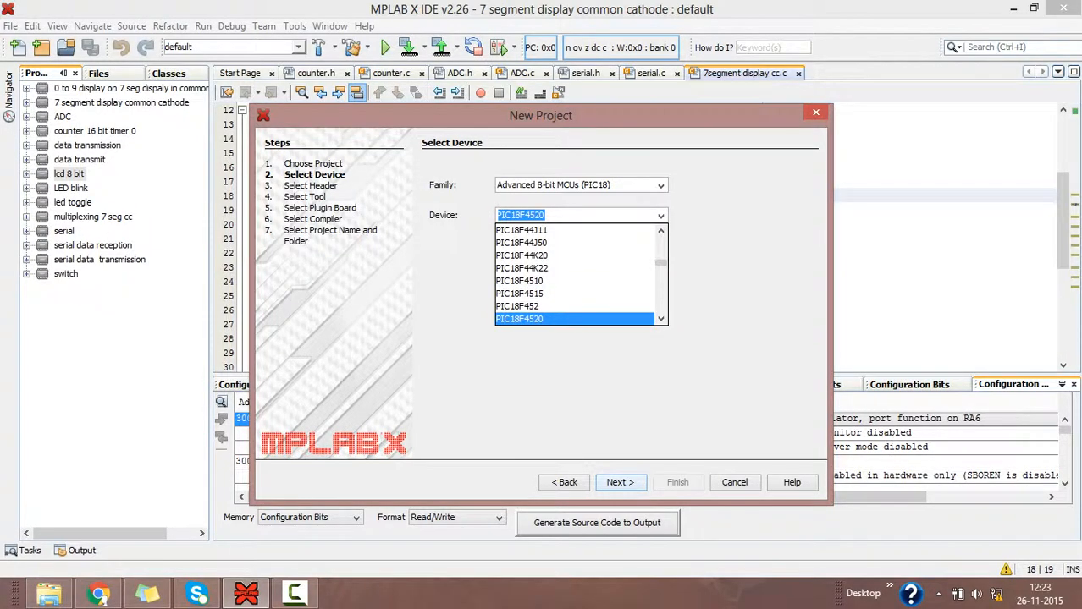
Choose PIC18F4520 as the device and select the hardware programming tool
left_click(518, 319)
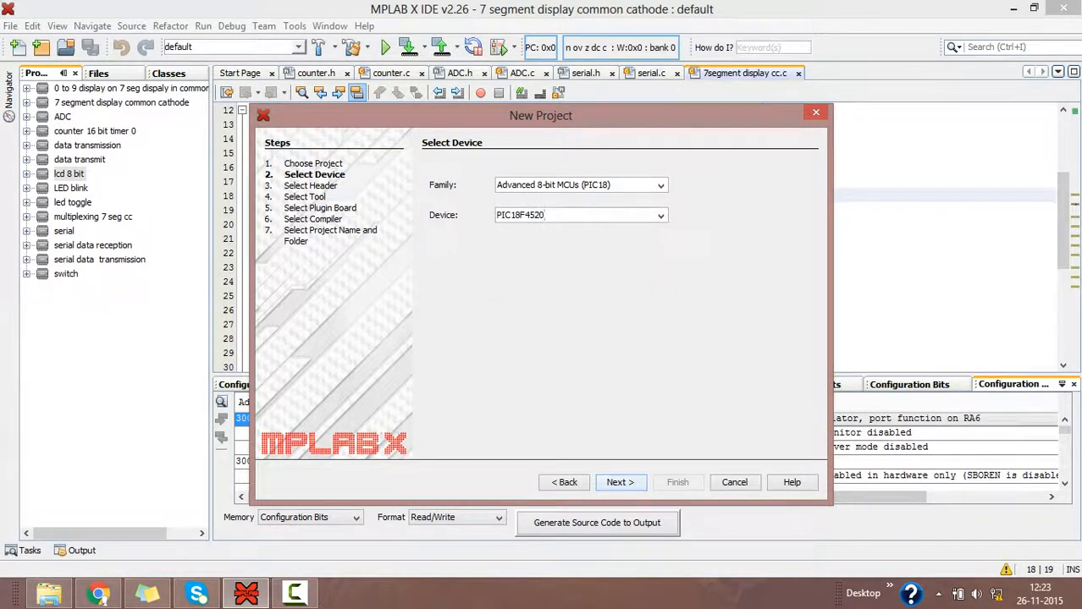
left_click(619, 482)
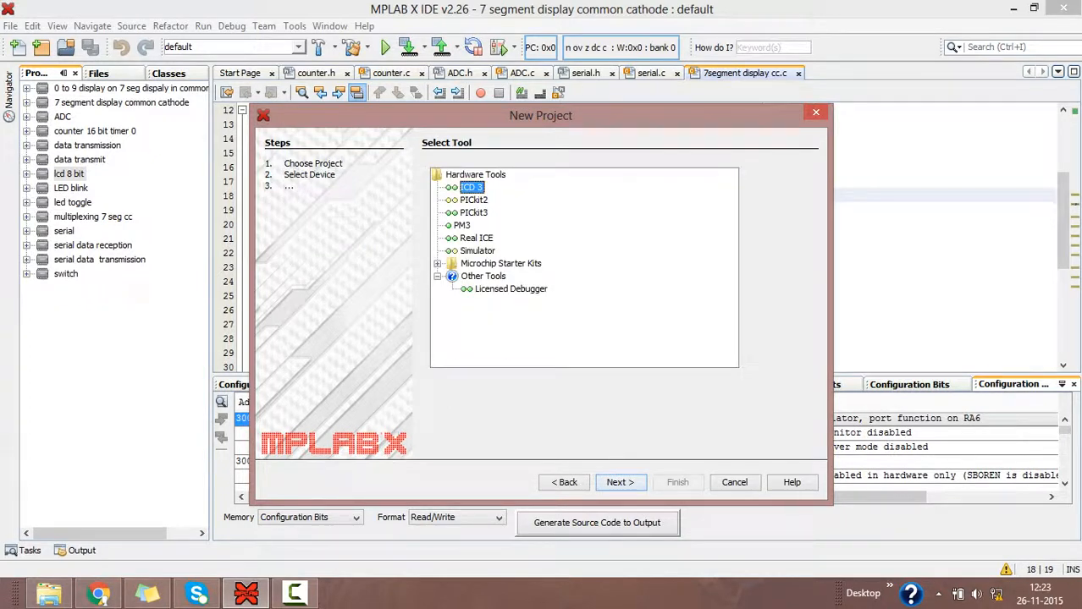
left_click(474, 199)
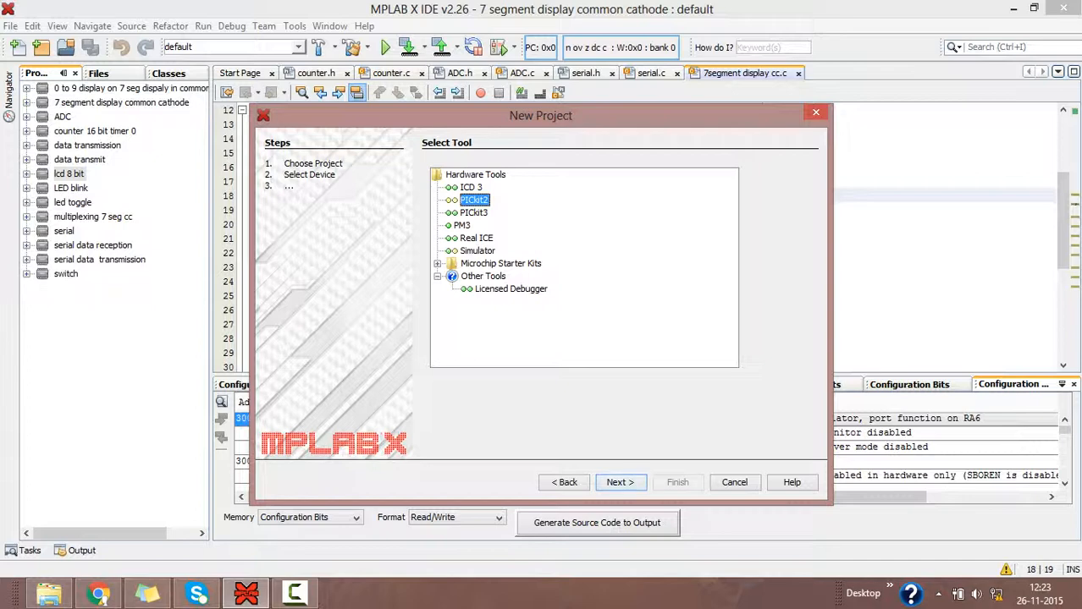
left_click(619, 481)
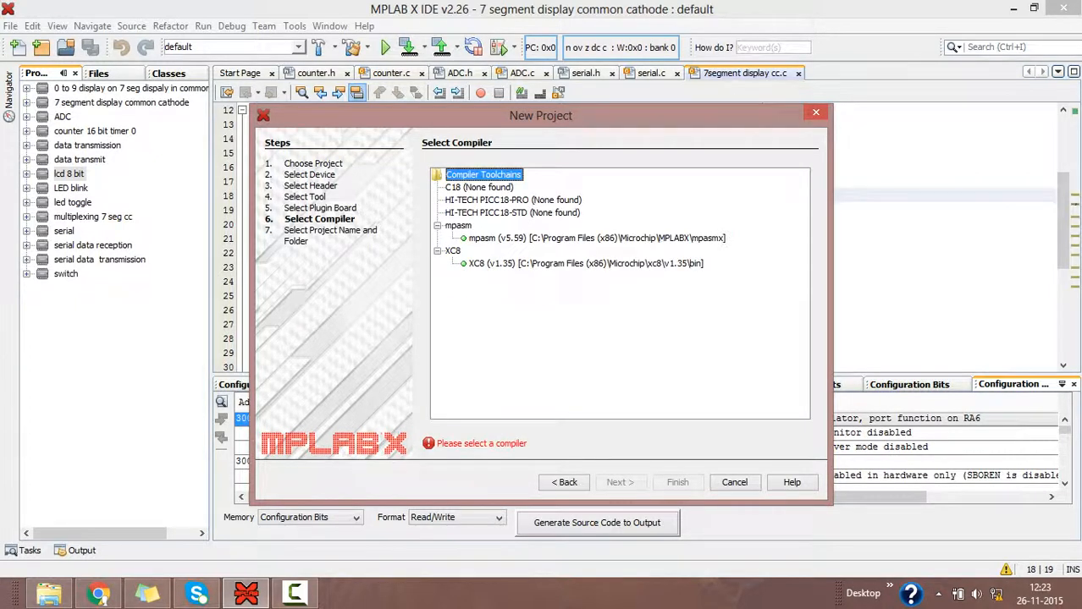
Select the XC8 compiler and name the project 'display 0 to 9'
left_click(585, 264)
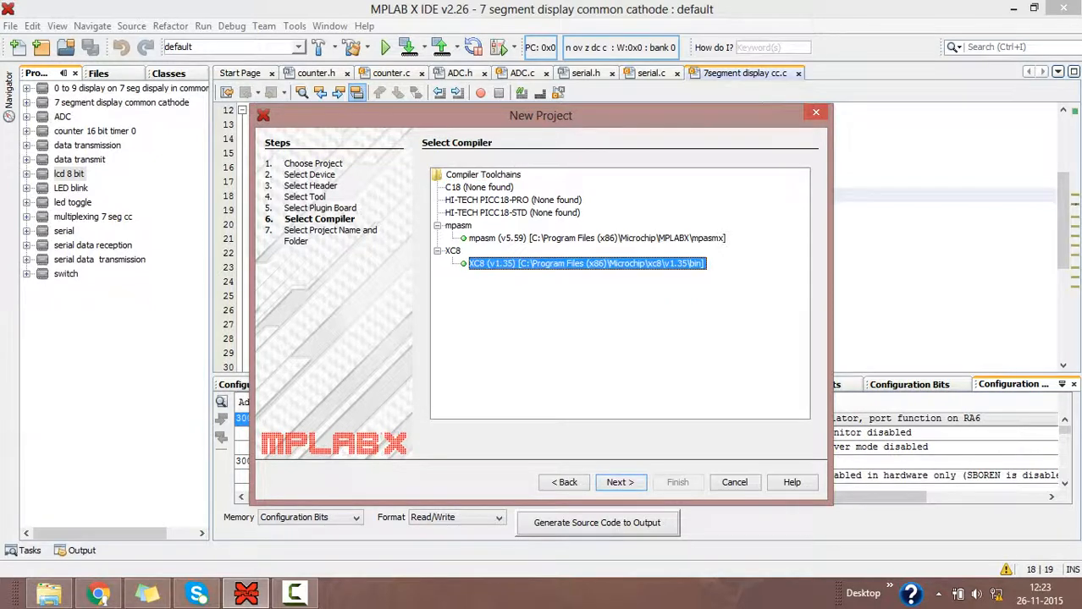
left_click(620, 482)
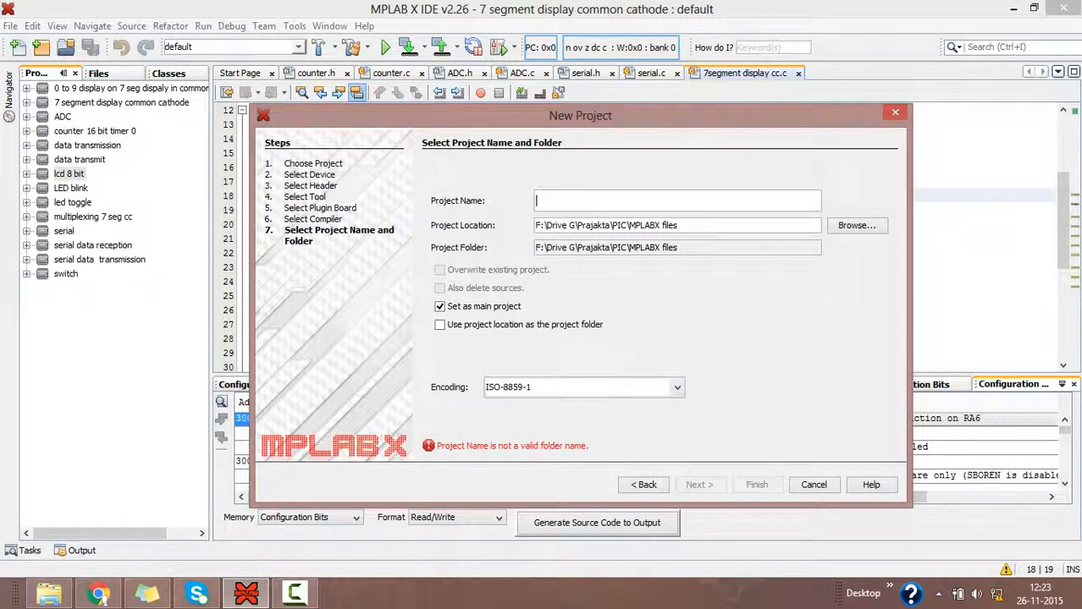
type("display 0 to")
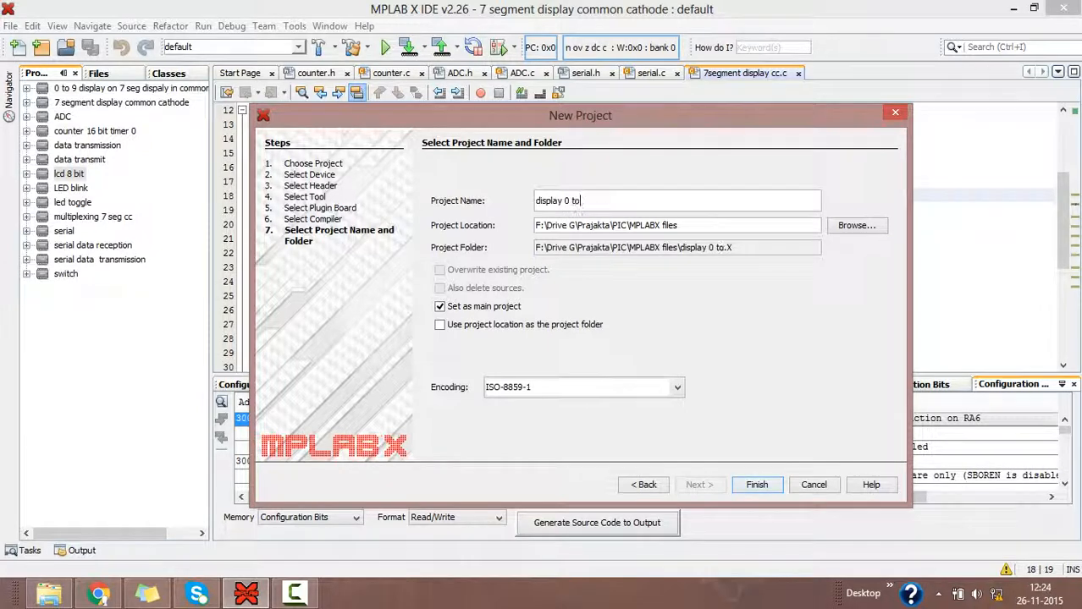
type("9")
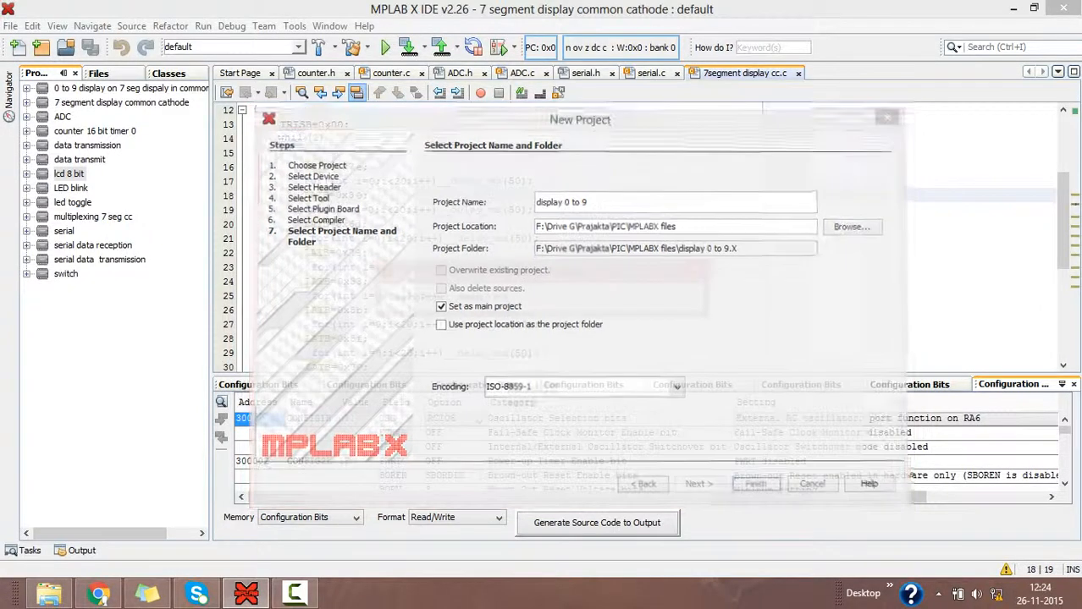
Finish the project and add a C header file named 'display 0 to 9' under Header Files
left_click(755, 484)
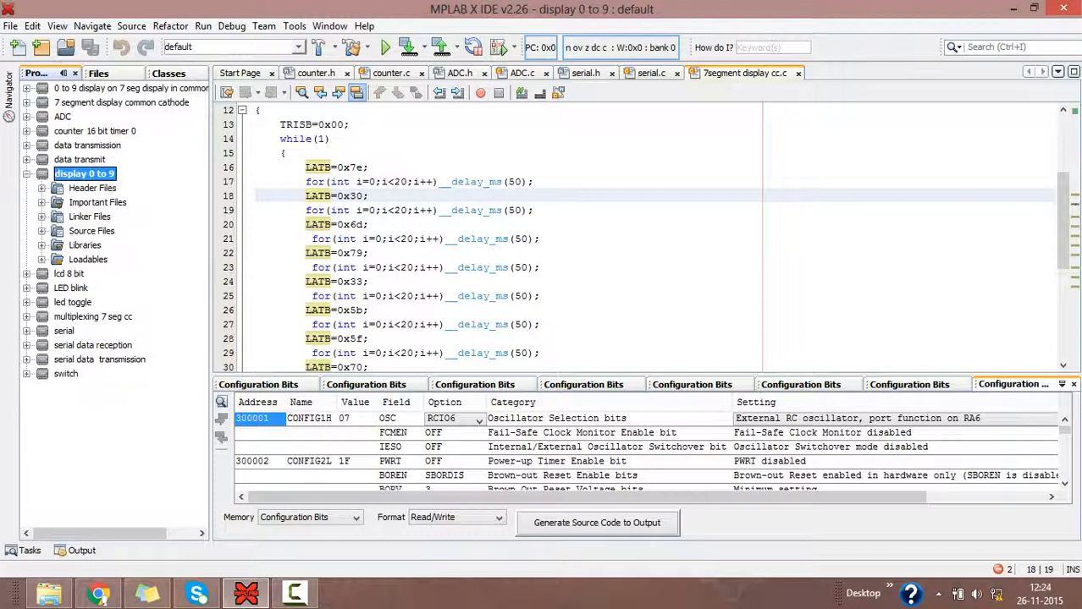
right_click(83, 172)
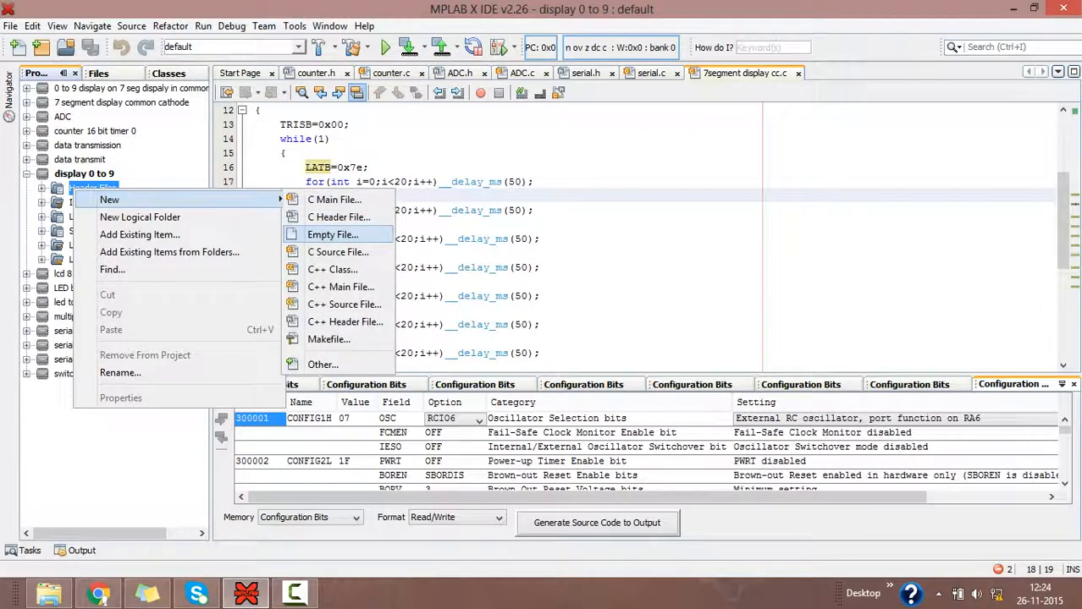
left_click(339, 216)
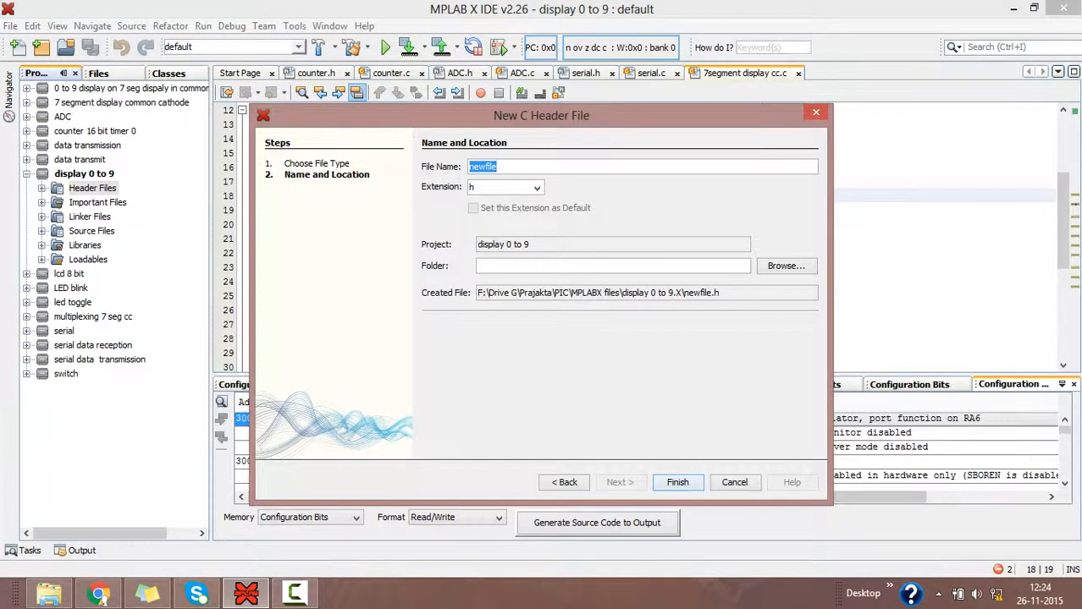
type("display")
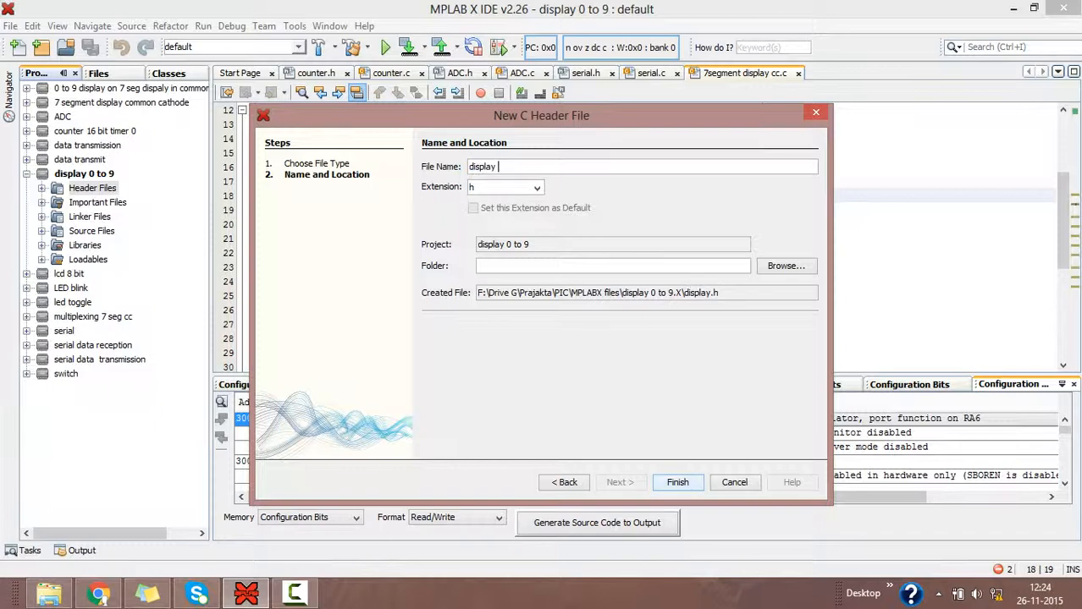
type("0 to 9")
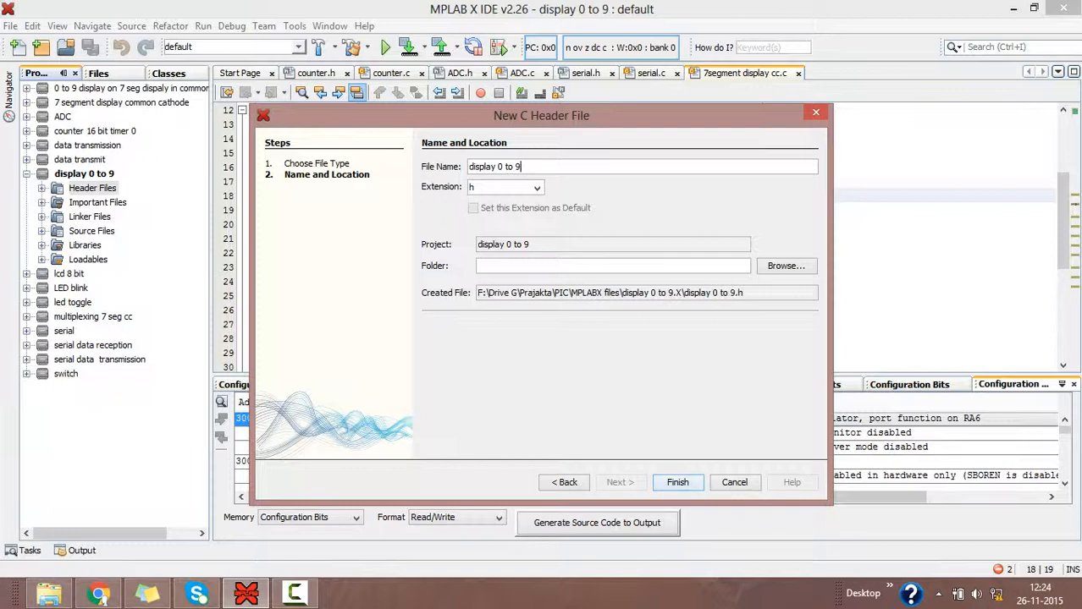
left_click(677, 481)
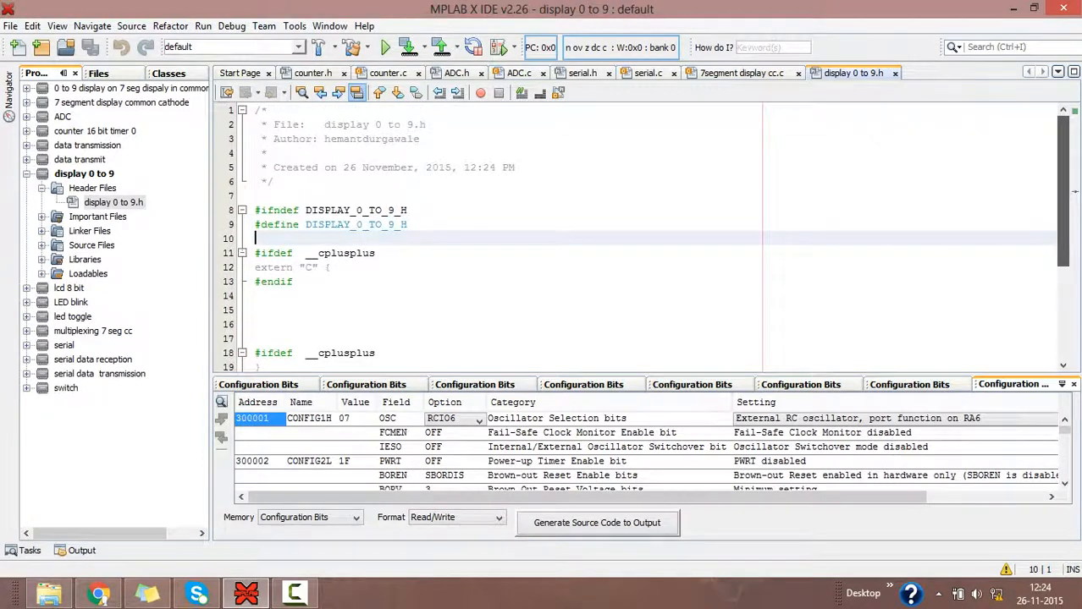
Turn WDT off in Configuration Bits, generate the source code and select it for the header
scroll("down", 3)
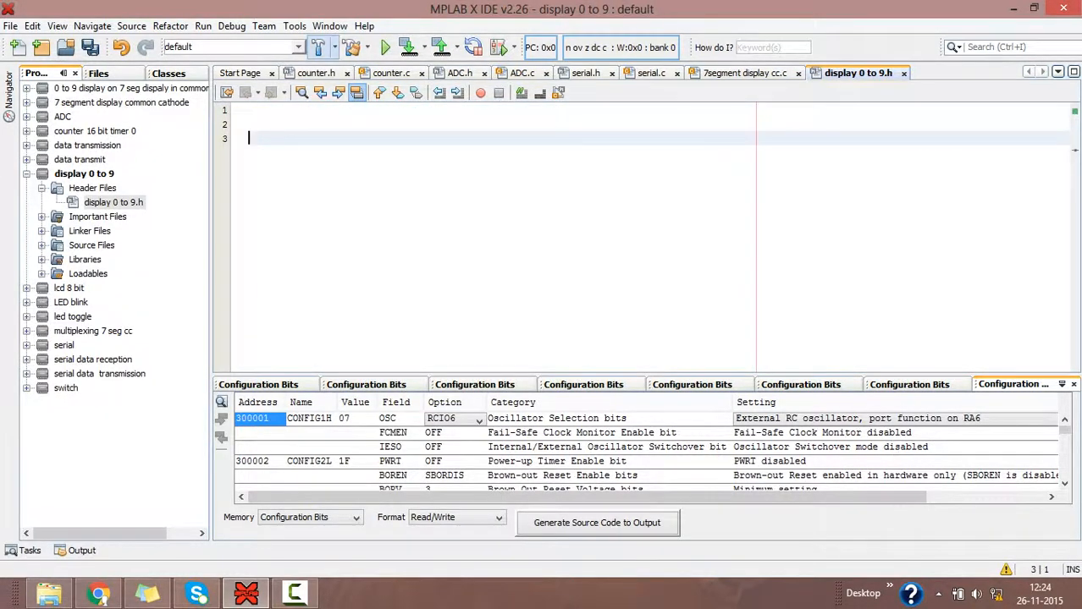
left_click(328, 25)
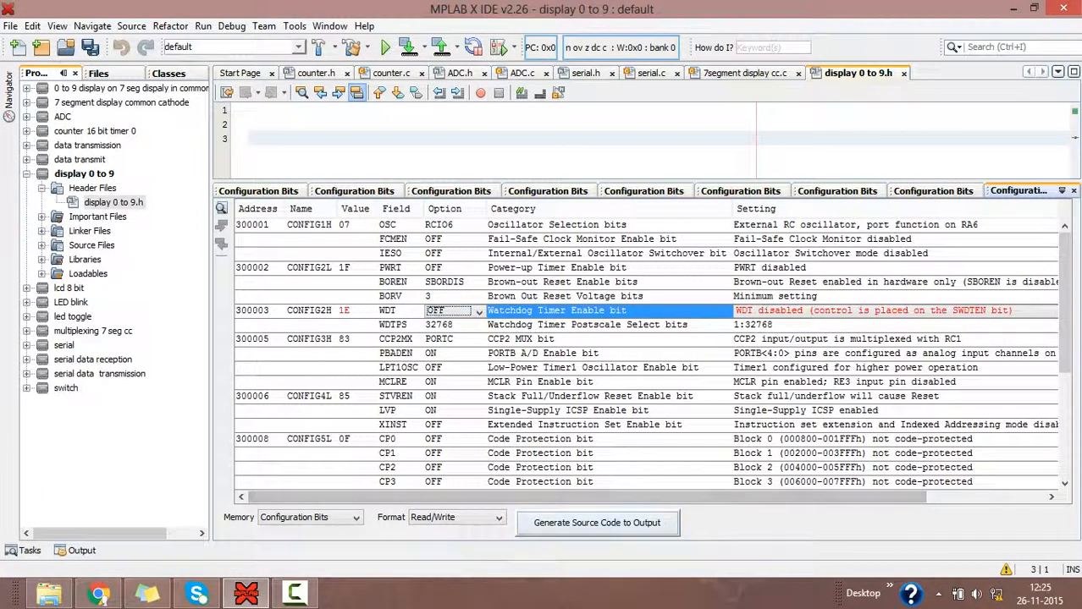
left_click(596, 521)
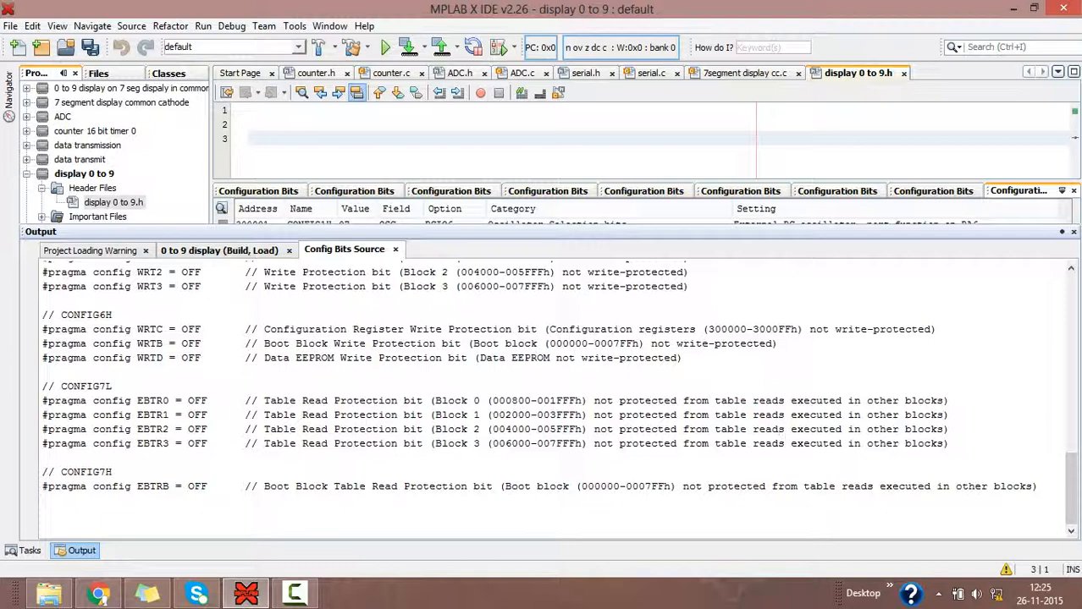
left_click_drag(42, 271, 1036, 486)
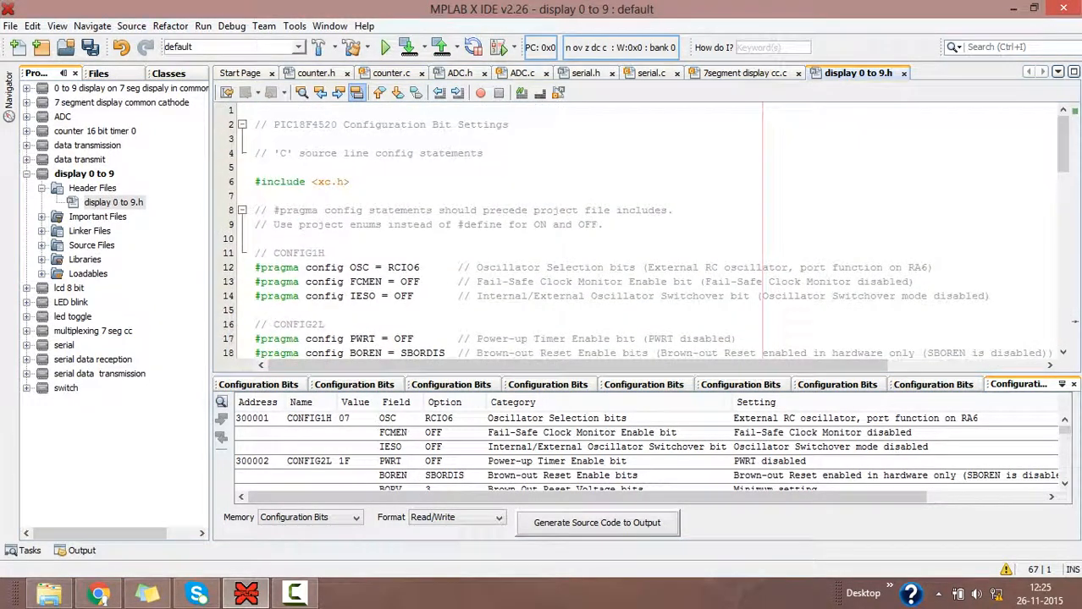
Add '#define _XTAL_FREQ 8000000' below the xc.h include in the header
left_click(348, 181)
type("#")
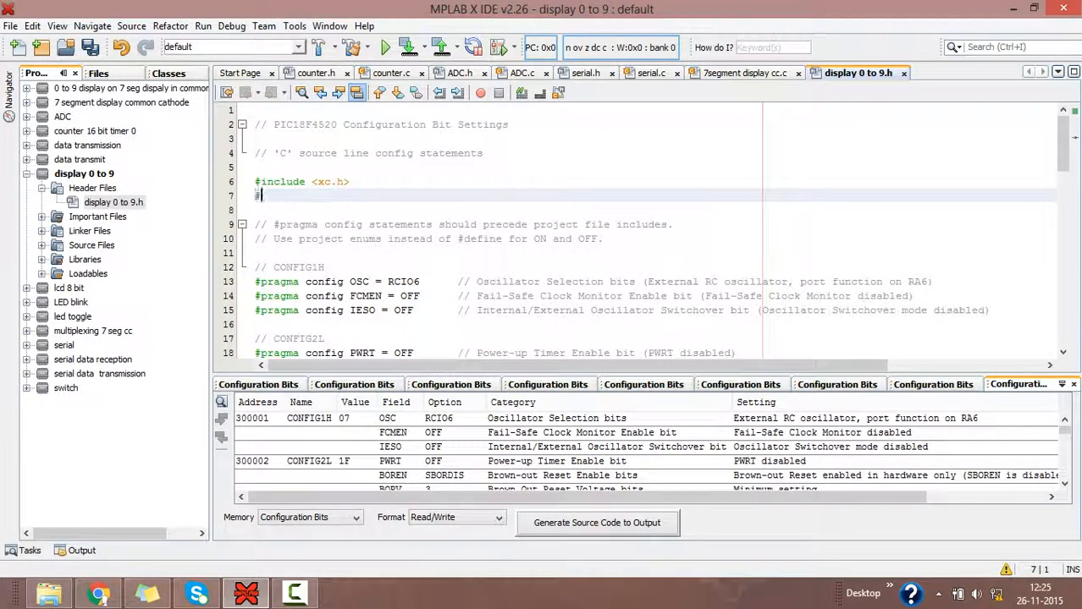
type("define")
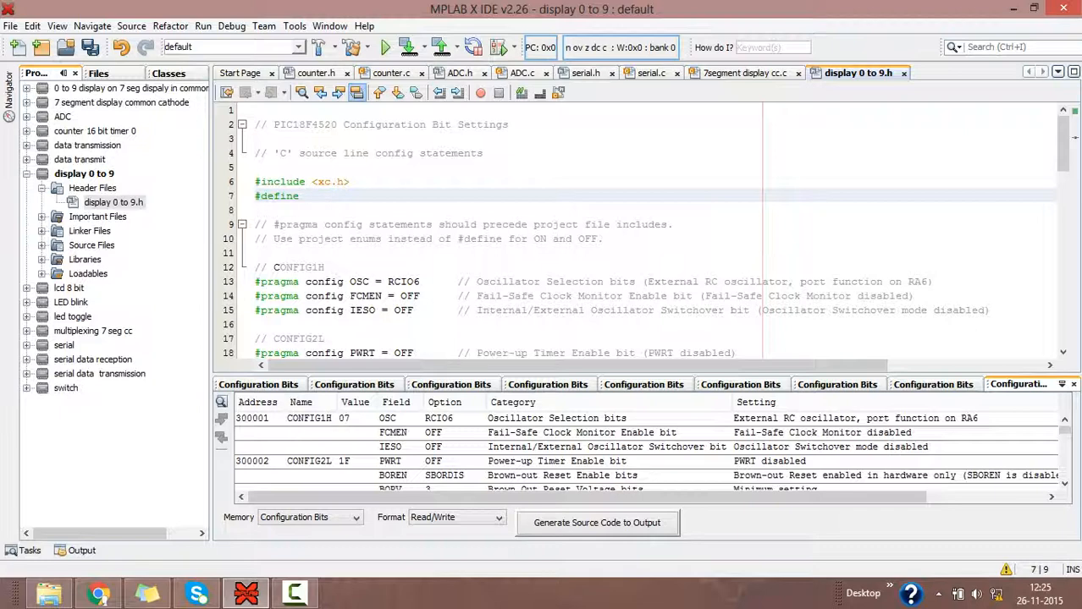
left_click(308, 196)
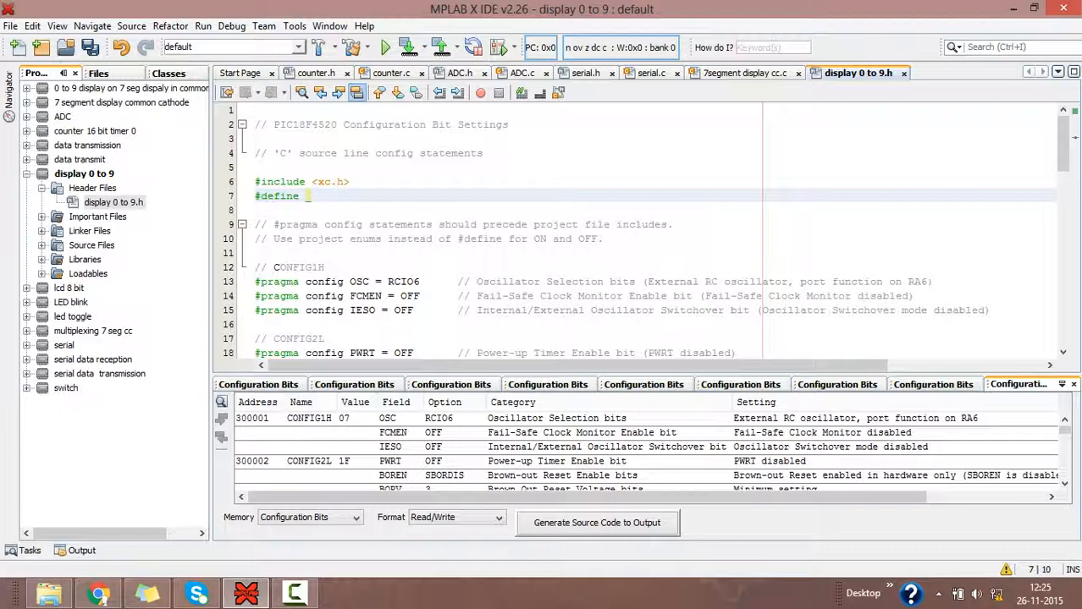
type("_XTAL")
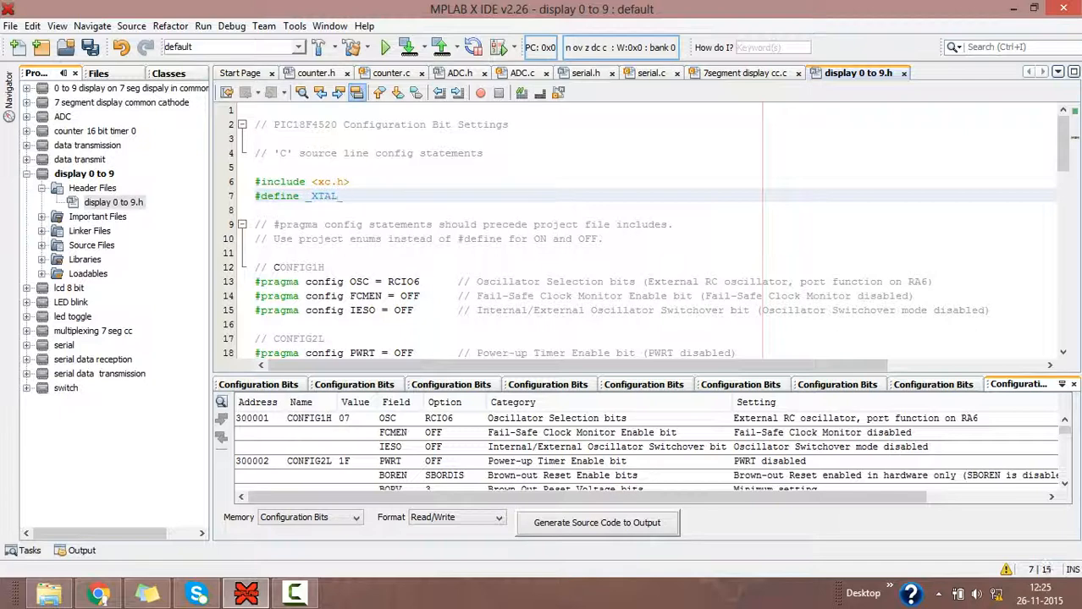
type("_FREQ")
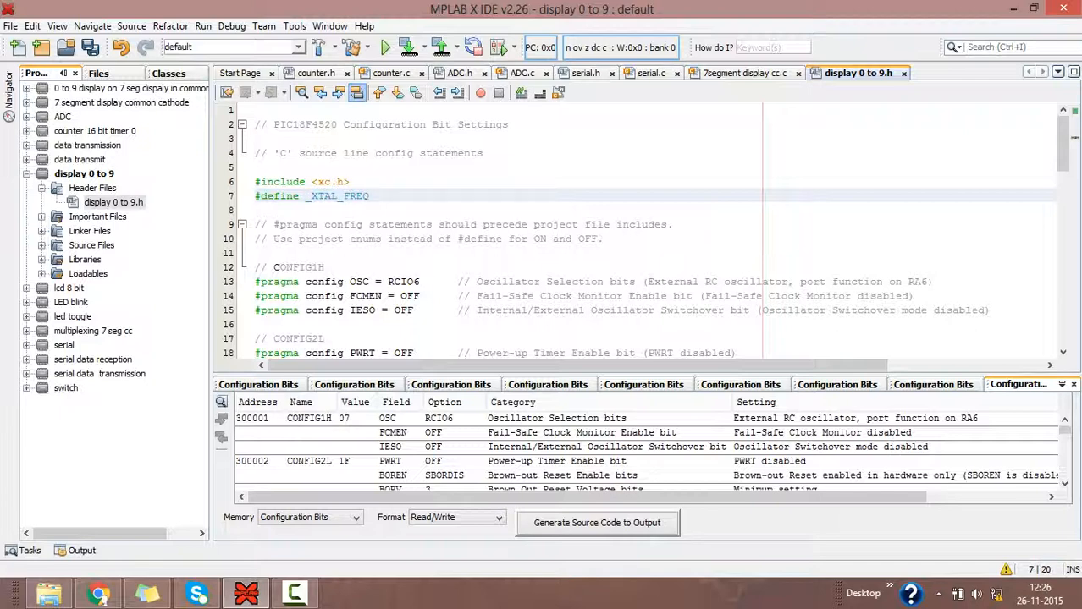
type("800000")
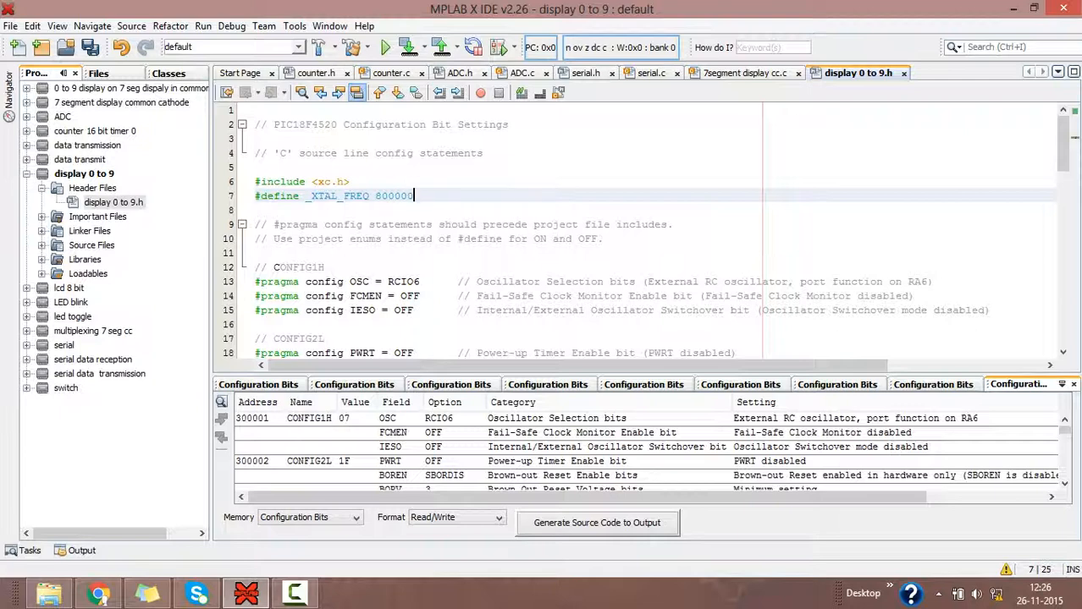
type("0")
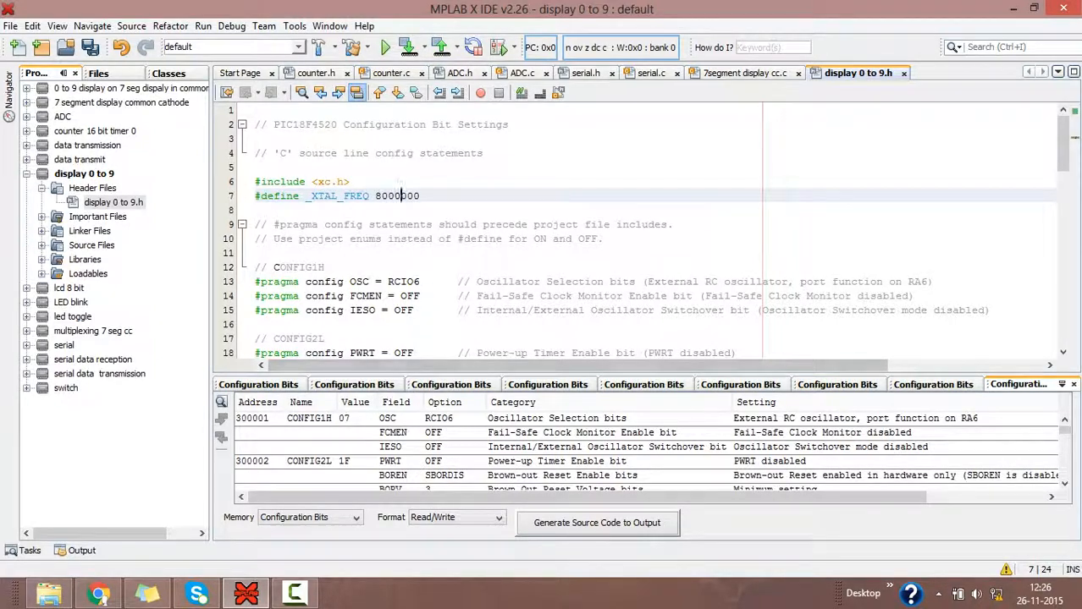
scroll("down", 3)
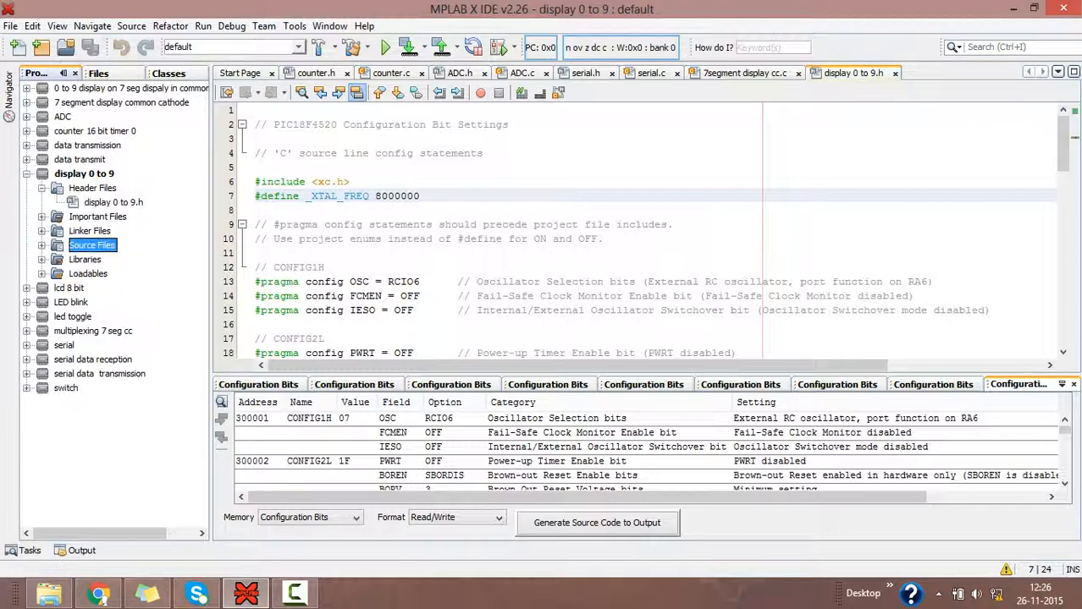
right_click(92, 243)
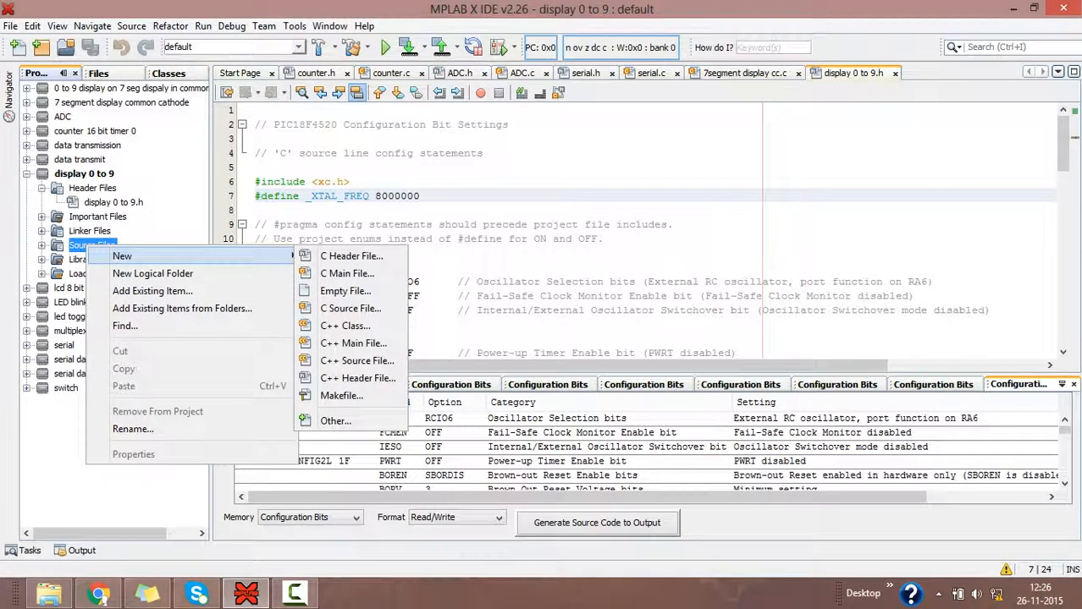
mouse_move(347, 272)
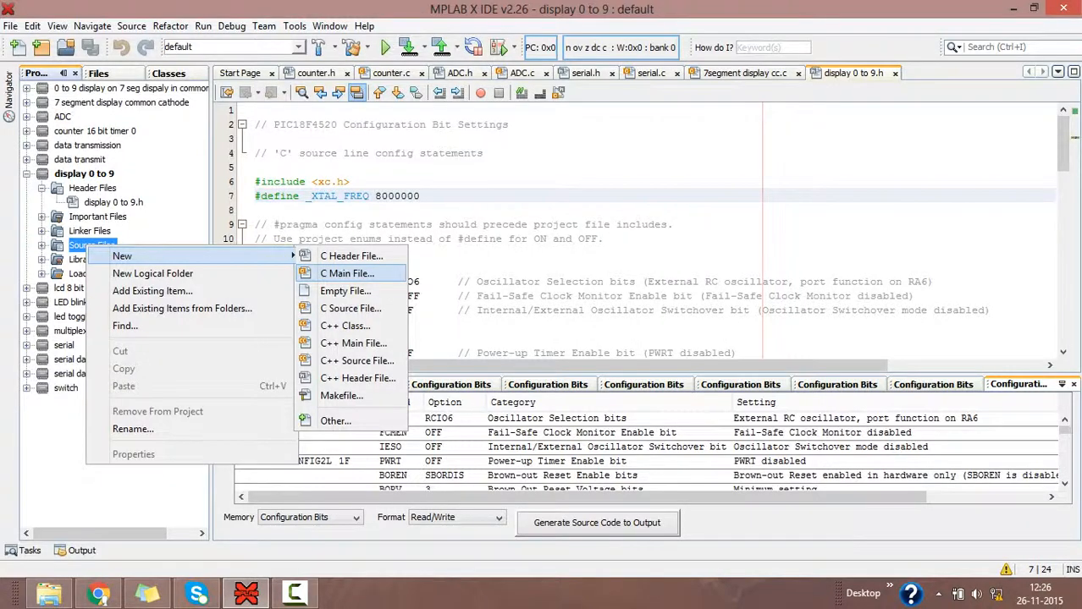
Create a C main file named 'display 0 to 9' under Source Files
left_click(347, 275)
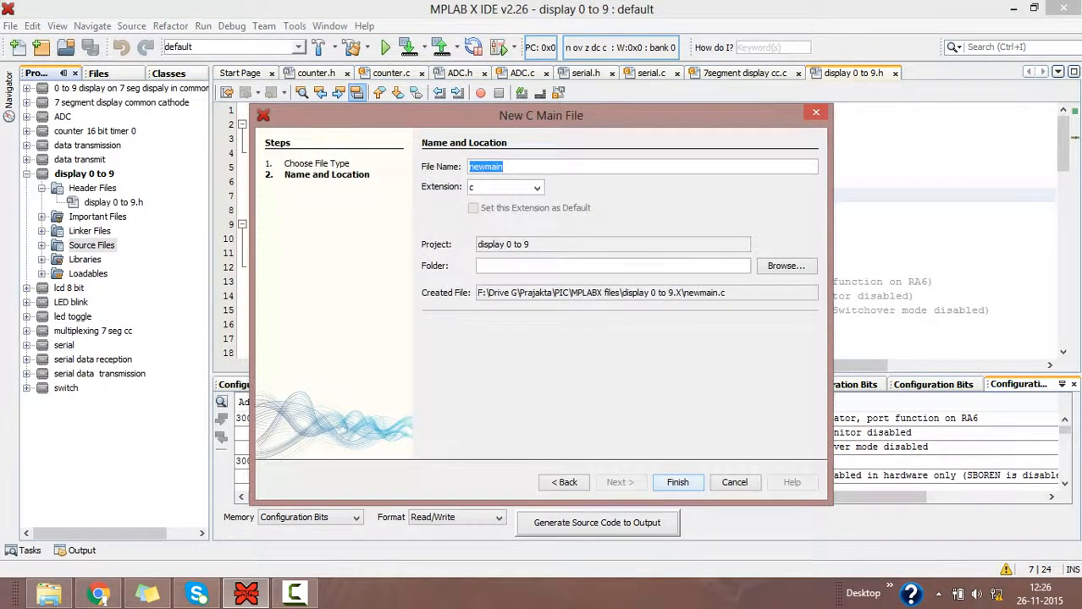
type("display 0 to")
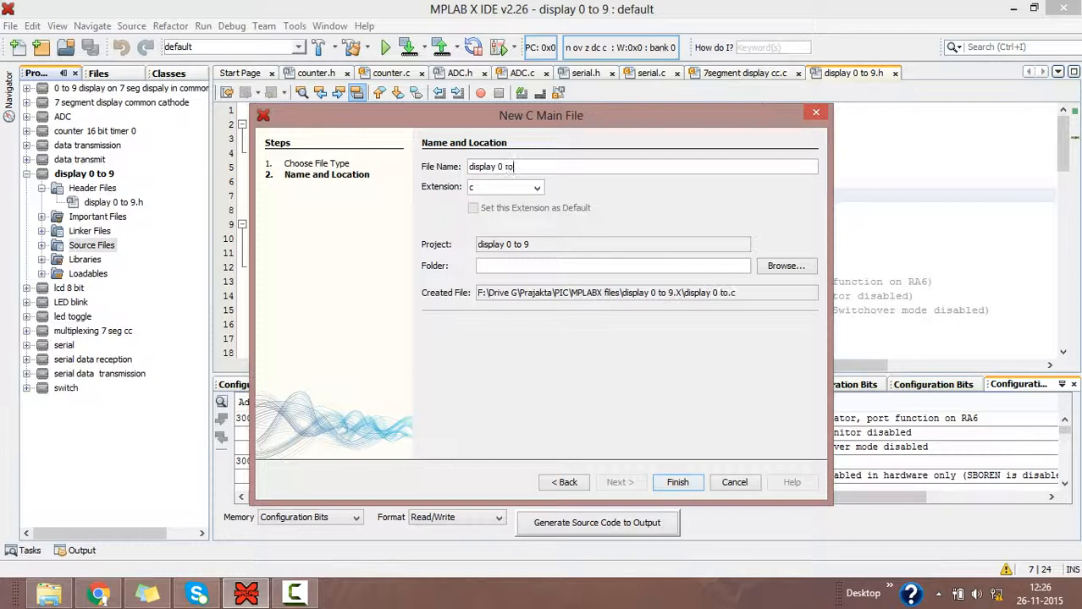
type("9")
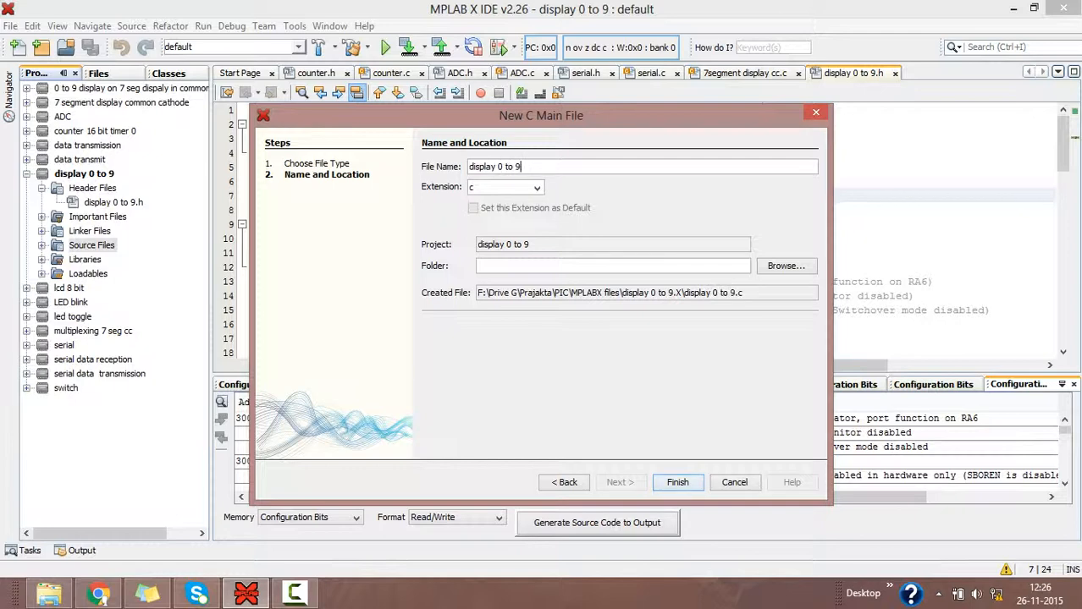
left_click(677, 483)
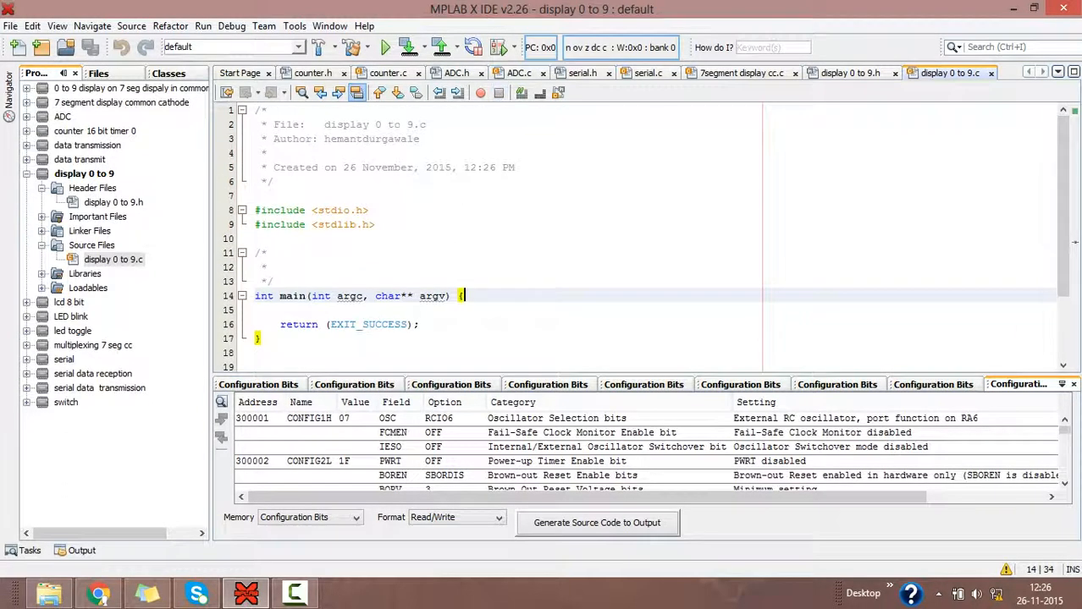
Add '#include "display 0 to 9.h"' below the stdlib.h include in the C file
left_click(464, 294)
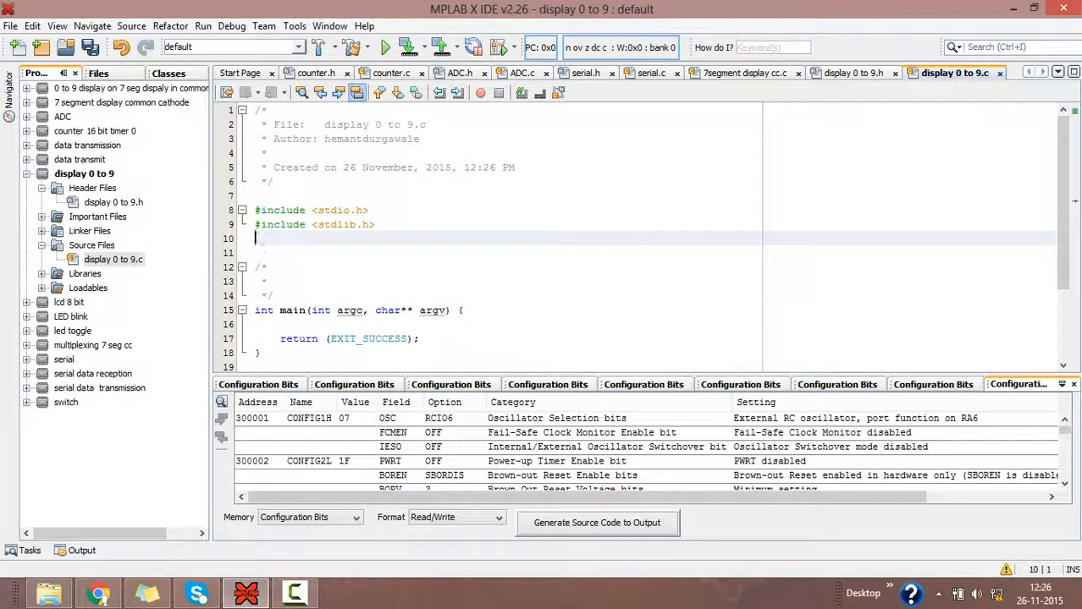
type("#")
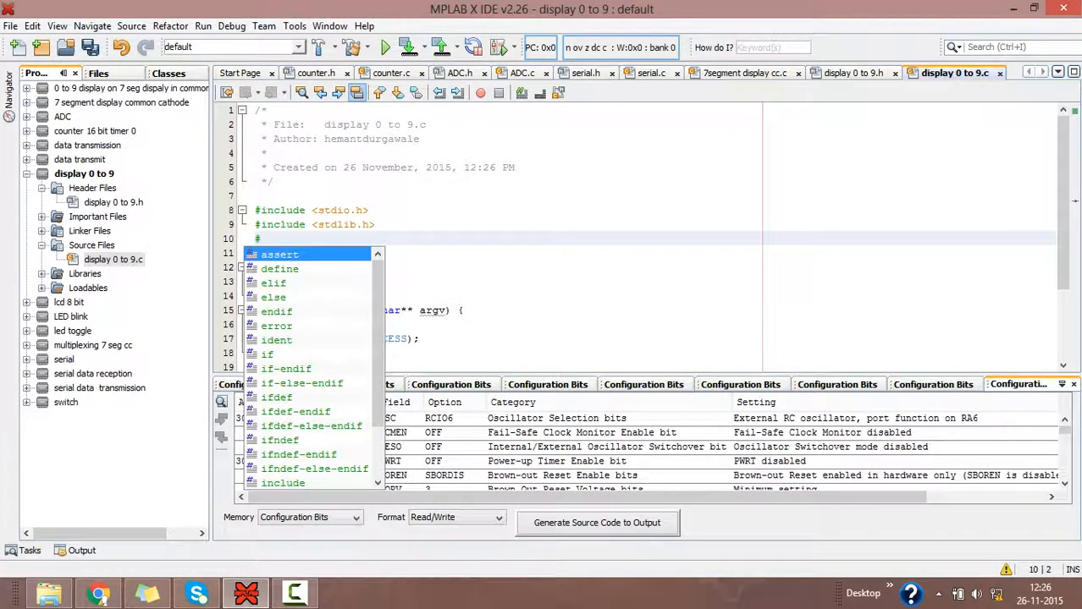
type("in")
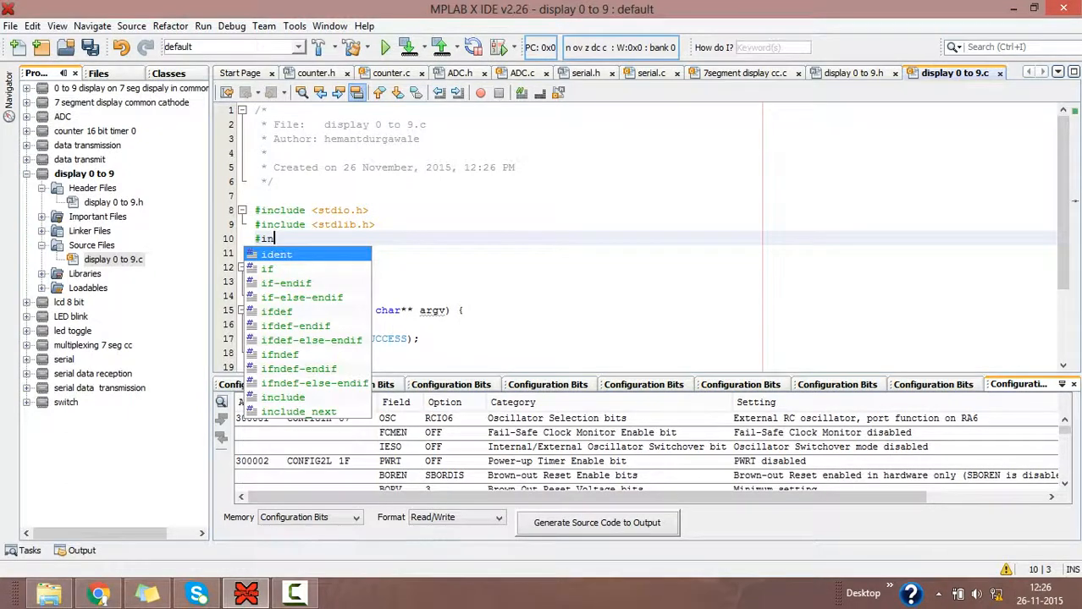
type("clude")
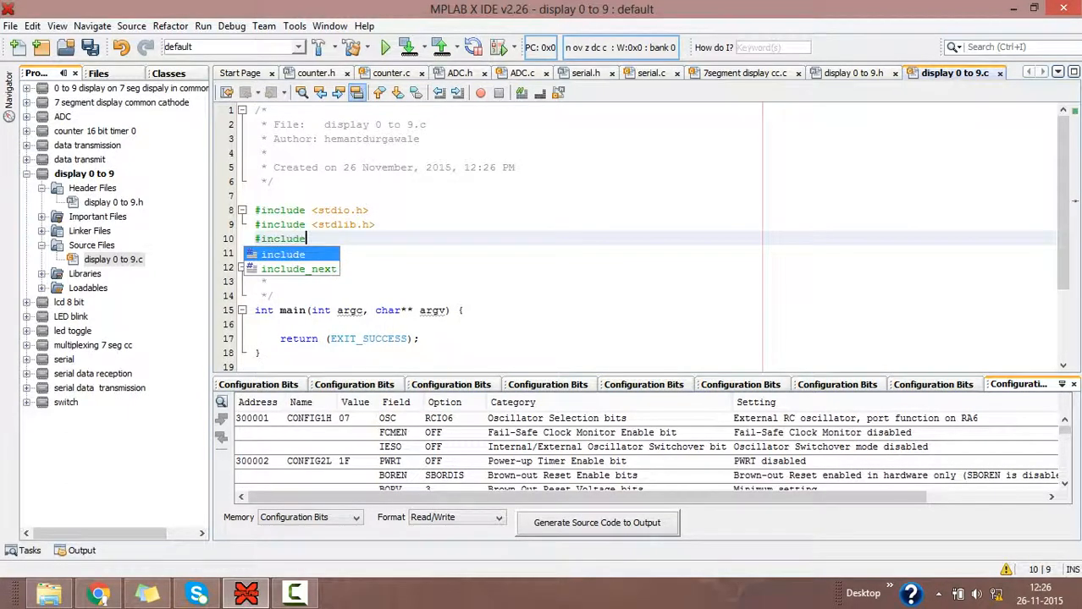
type("\"d")
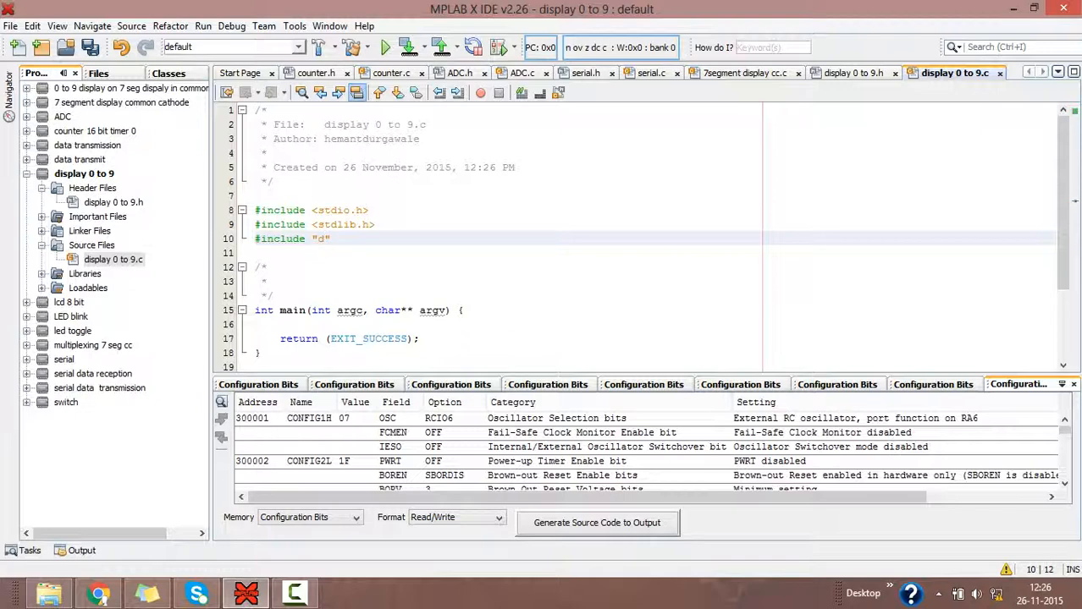
type("display 0 to 9.h")
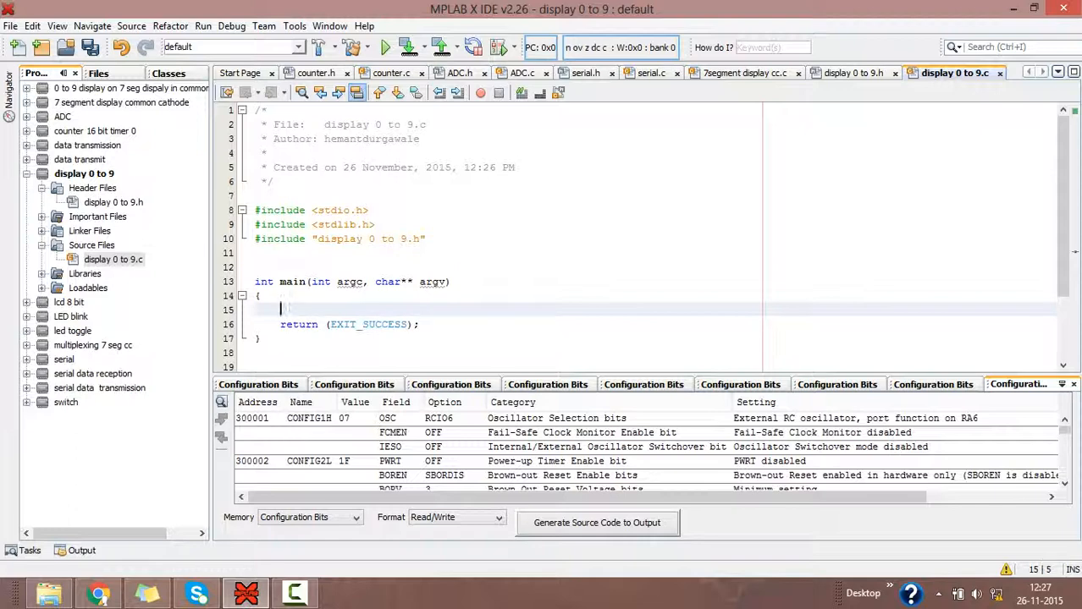
Write 'TRISB=0x00; // port B o/p port' as the first line of main
type("TRI")
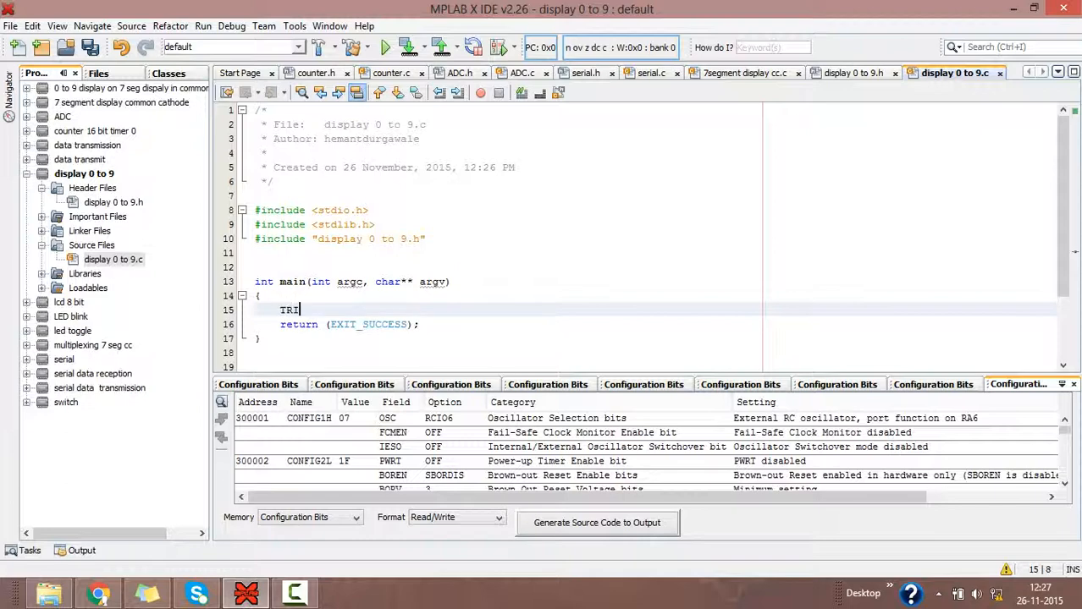
type("SB")
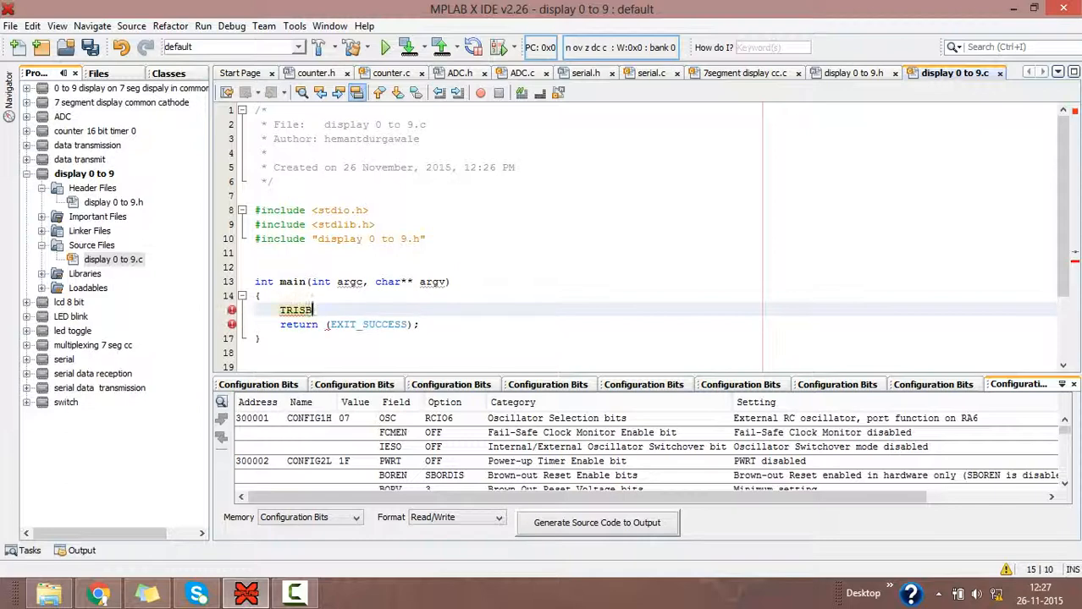
type("=0")
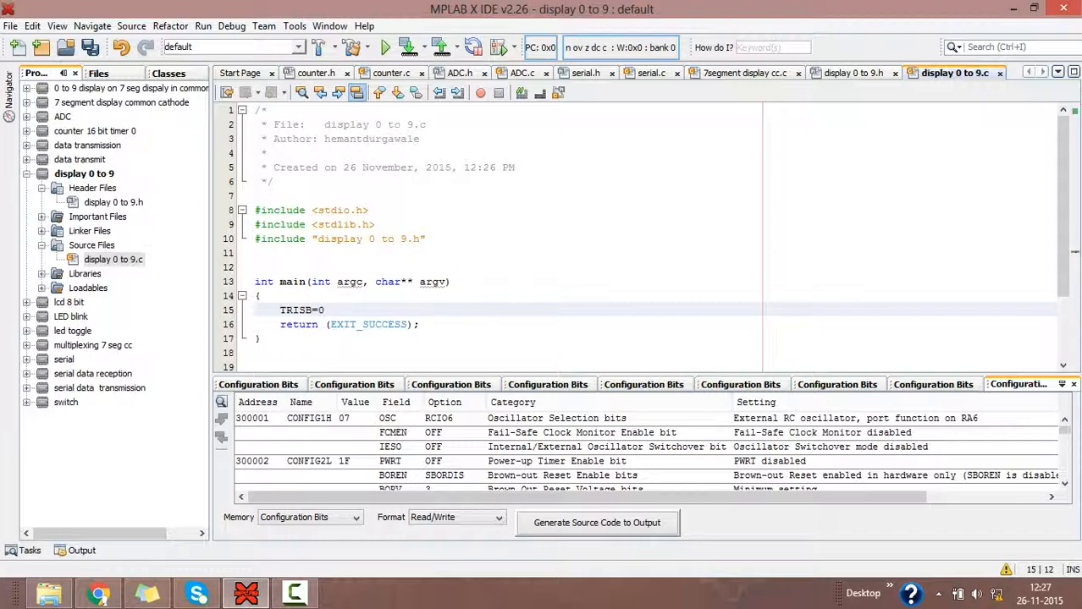
type("x00")
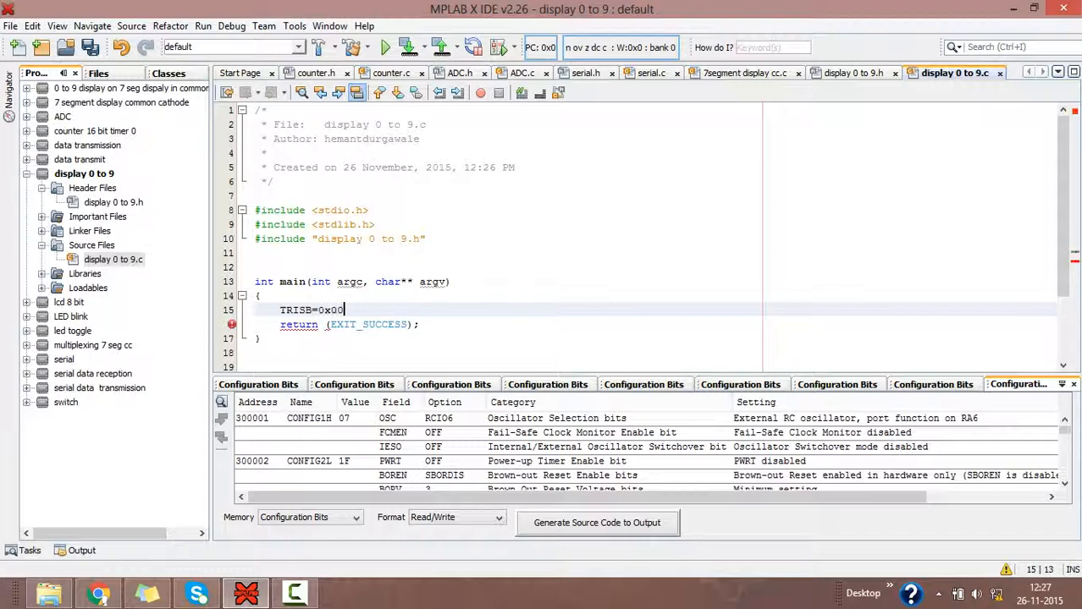
type(";")
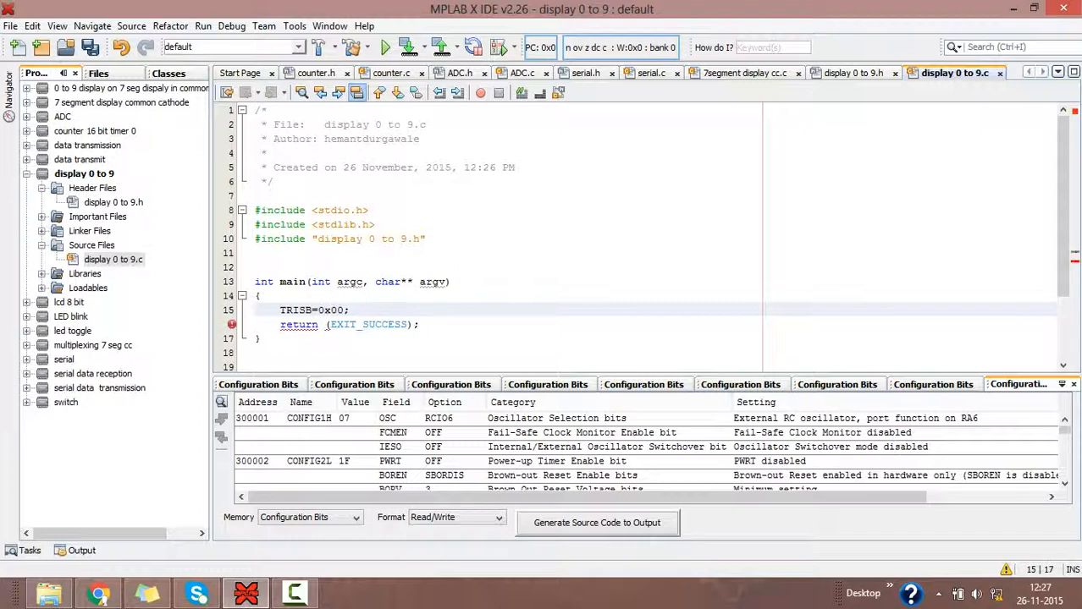
type("//")
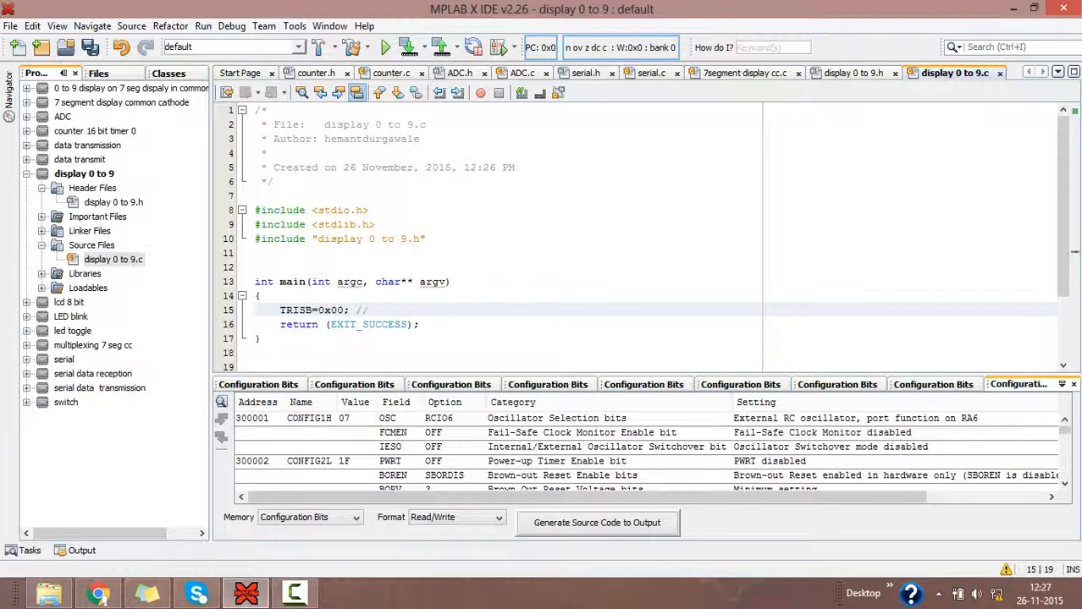
left_click(366, 310)
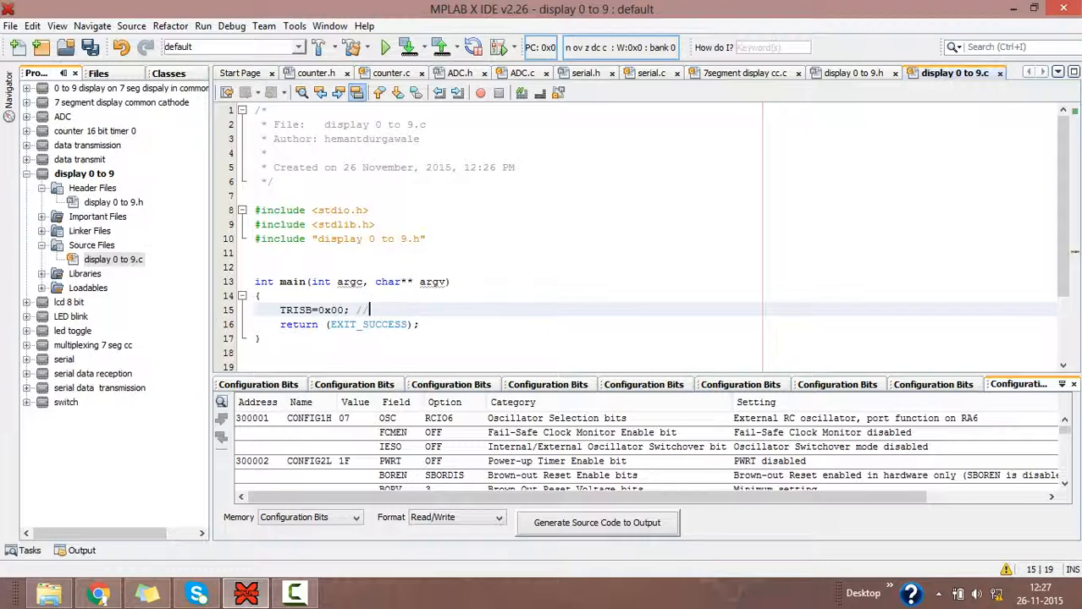
type("port B o/p port")
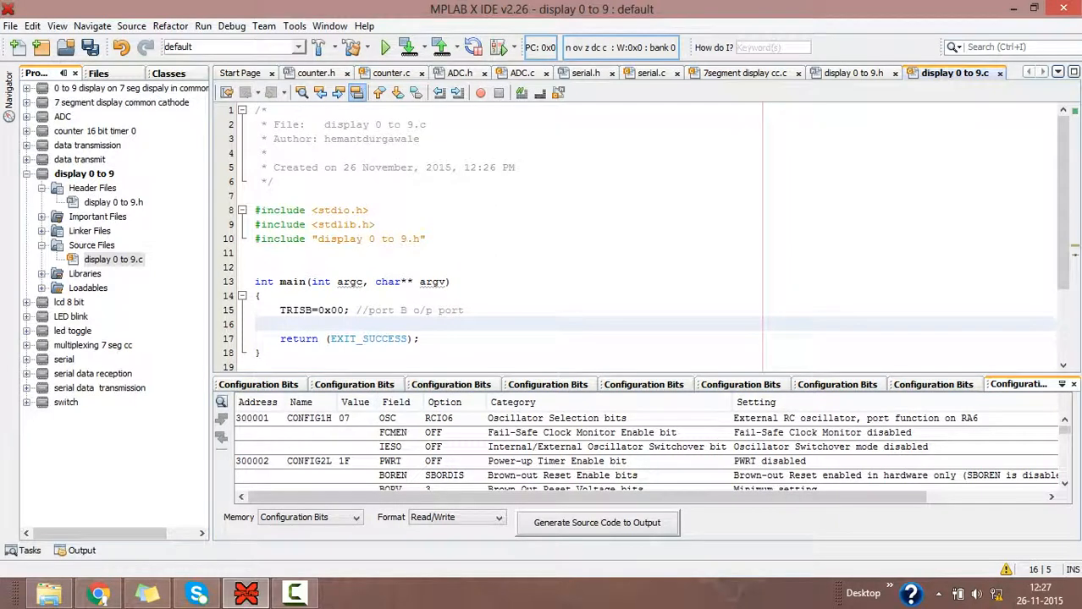
left_click(281, 325)
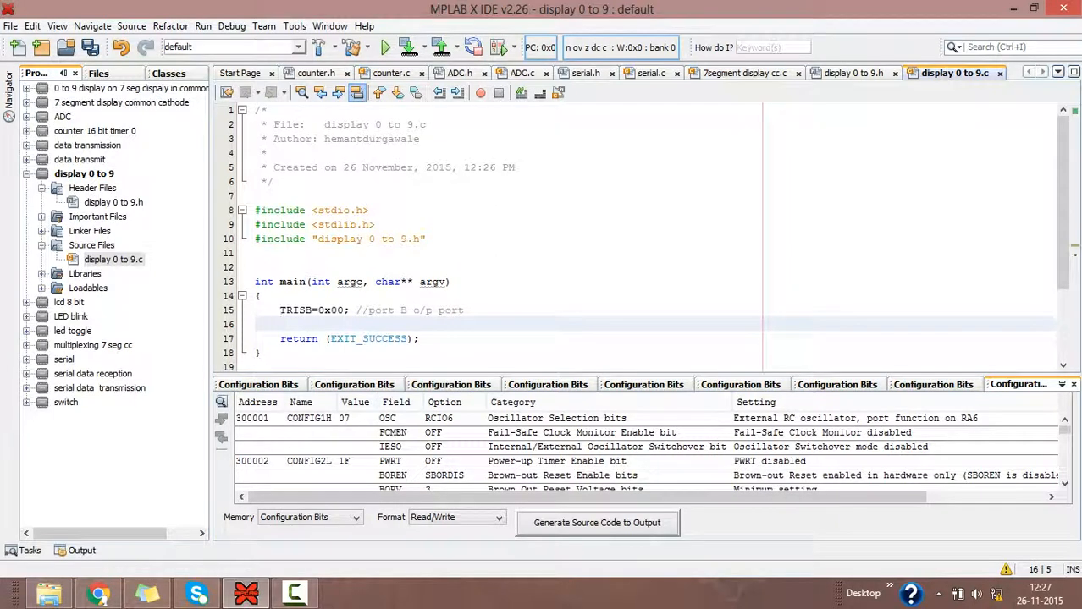
Add a while(1) loop with its opening brace after the TRISB line
type("whi")
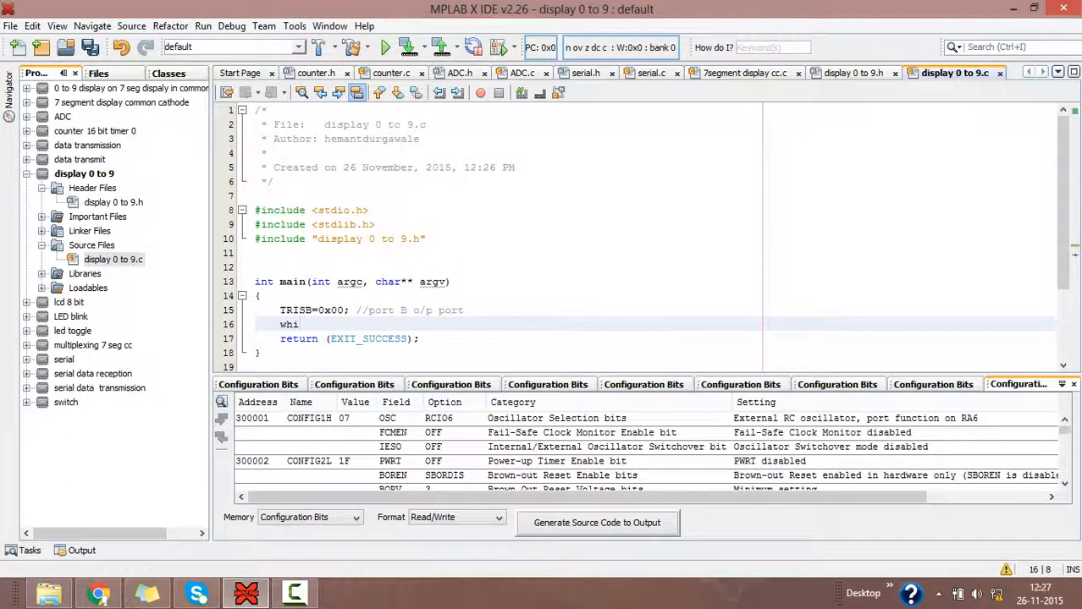
type("le")
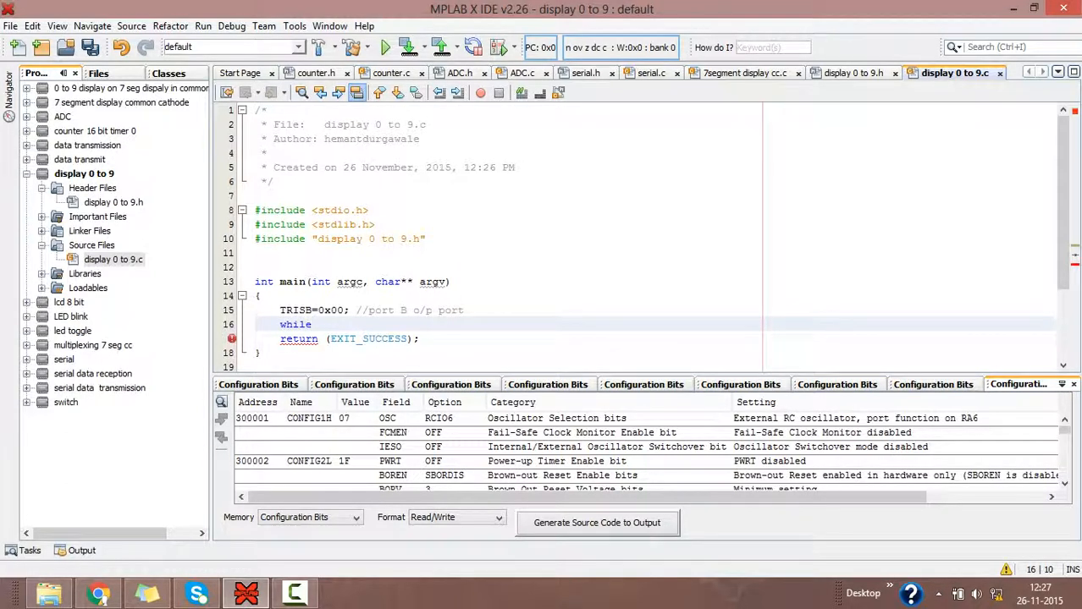
type("(1)")
type("{")
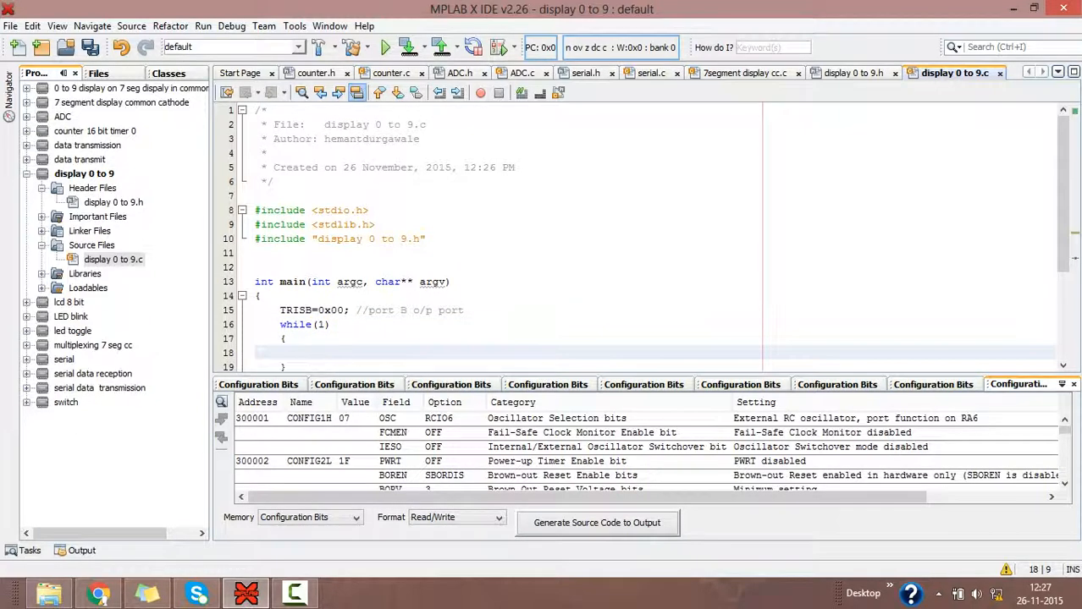
Write 'LATB=0x7e; // 0 display' as the loop's first statement
type("L")
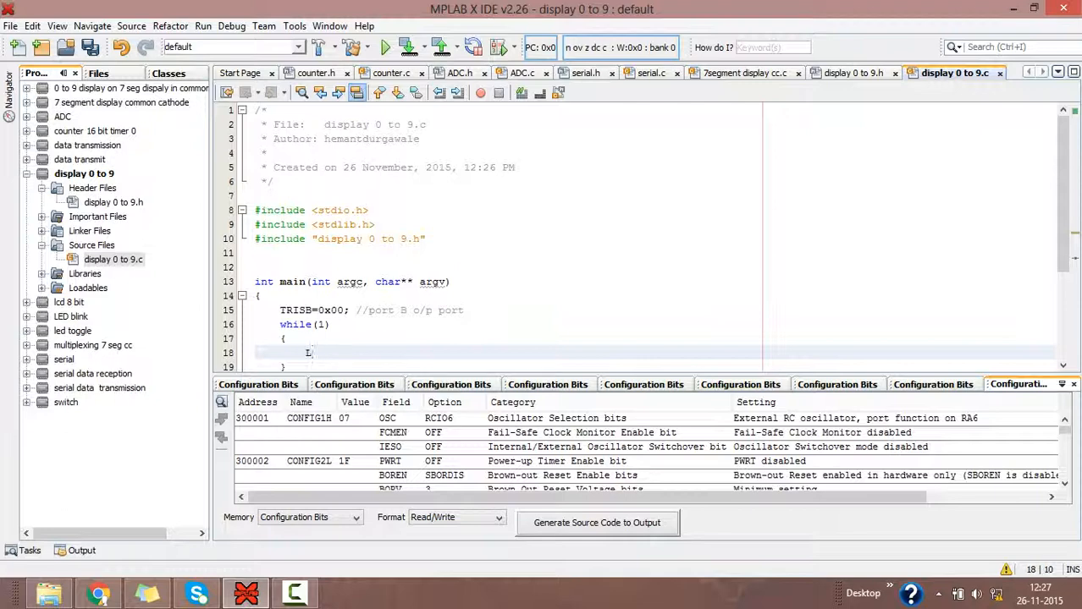
type("LATB")
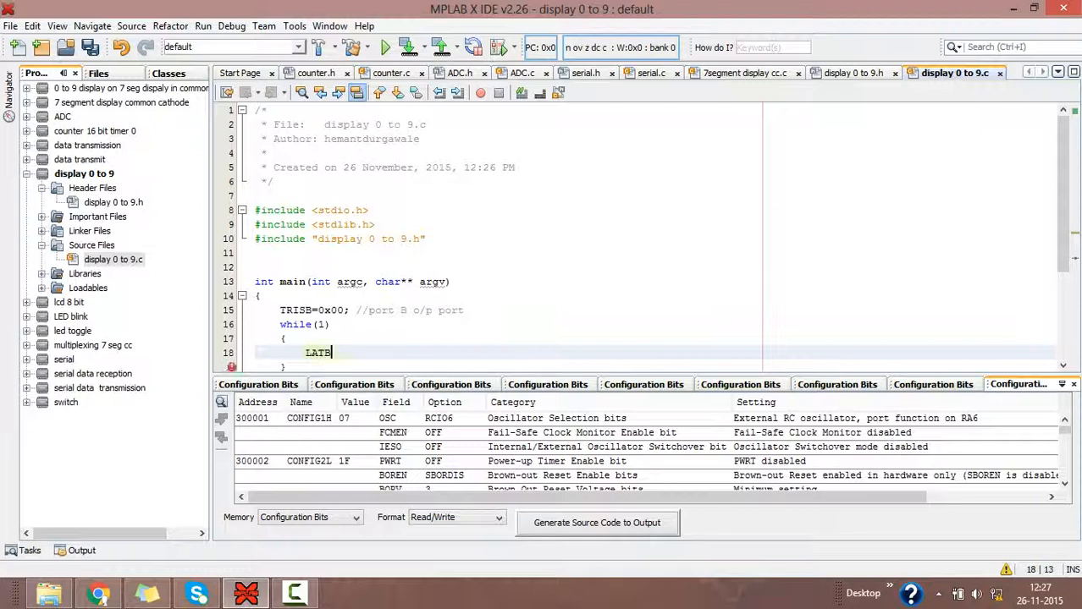
type("=")
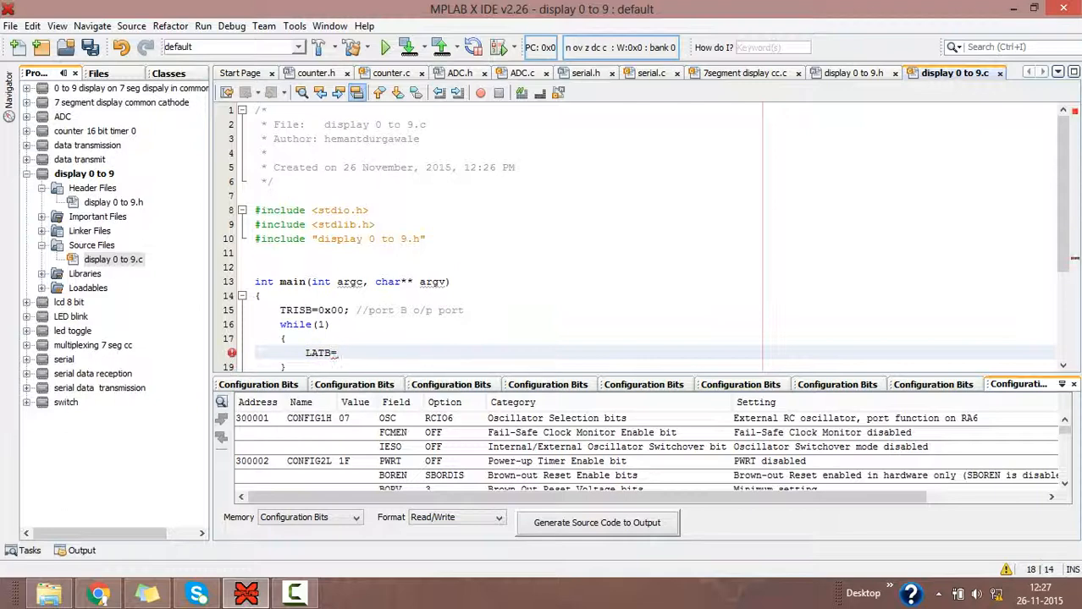
type("0x")
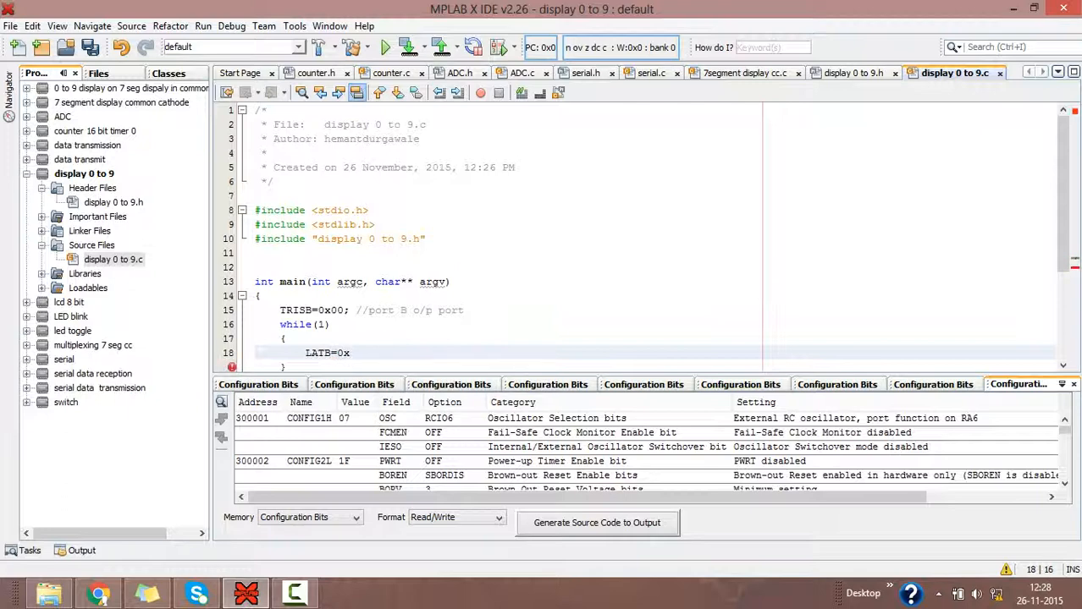
type("7e")
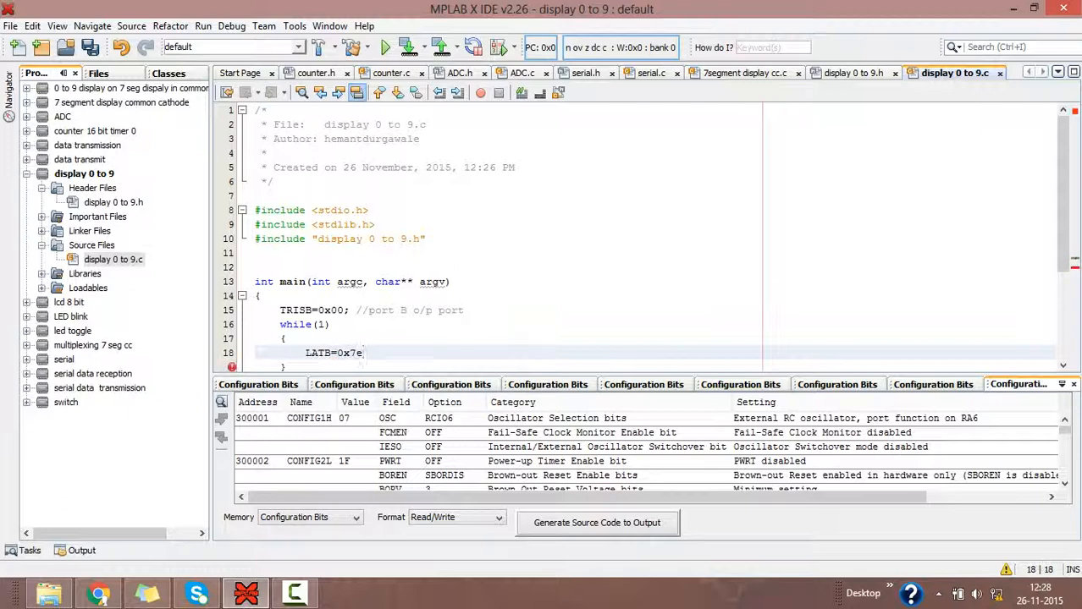
type(";")
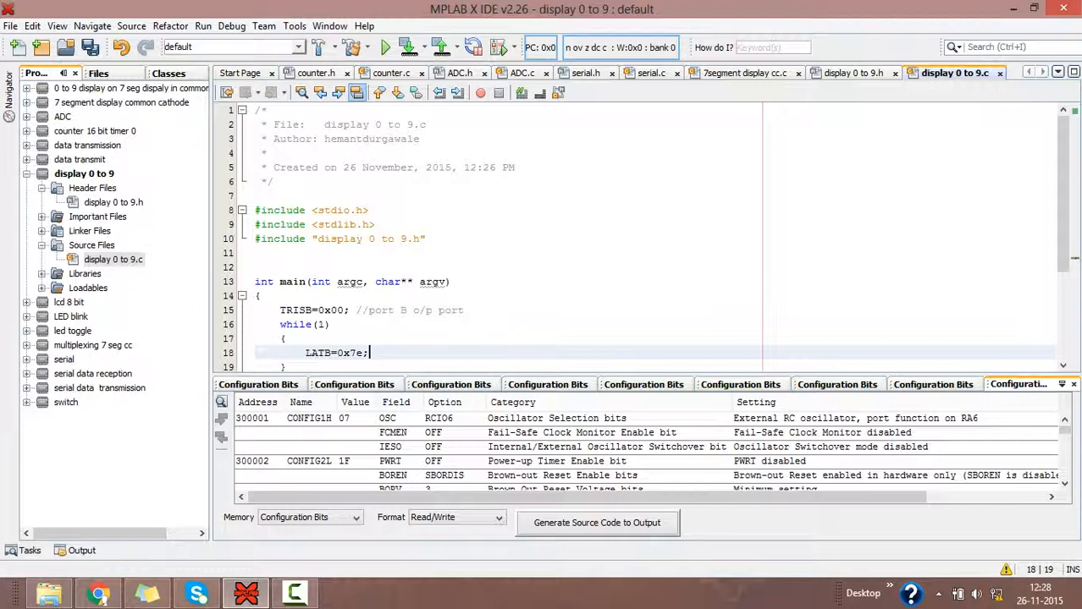
type("//")
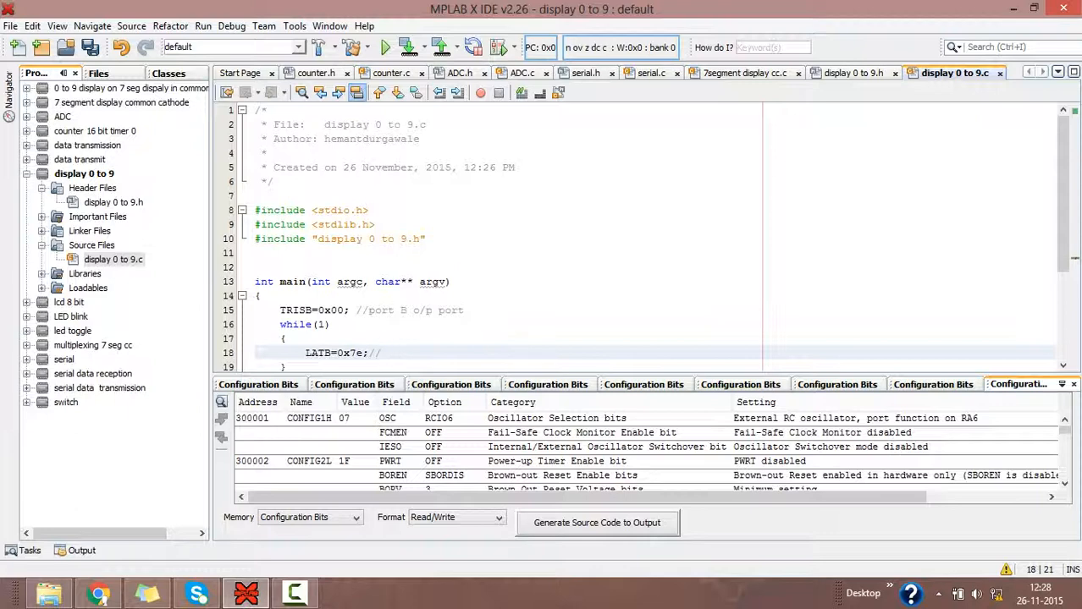
left_click(380, 354)
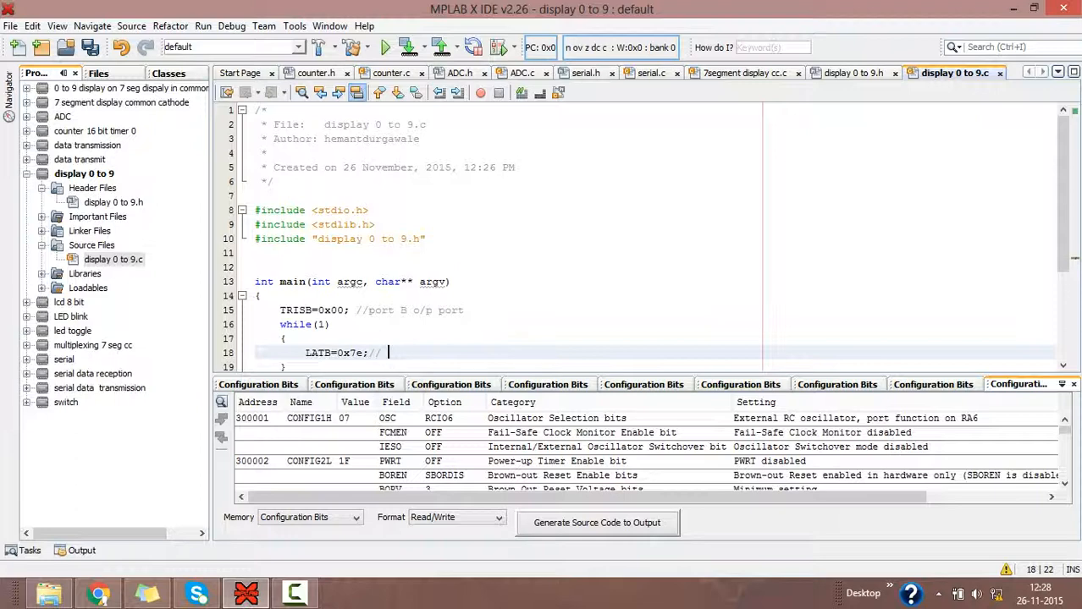
type("0")
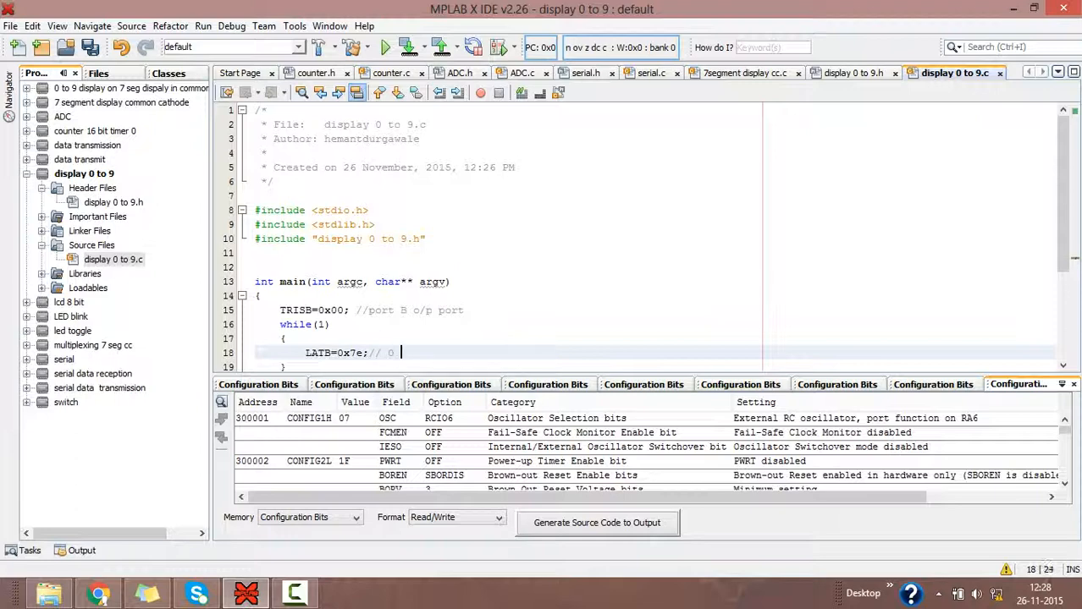
type("display")
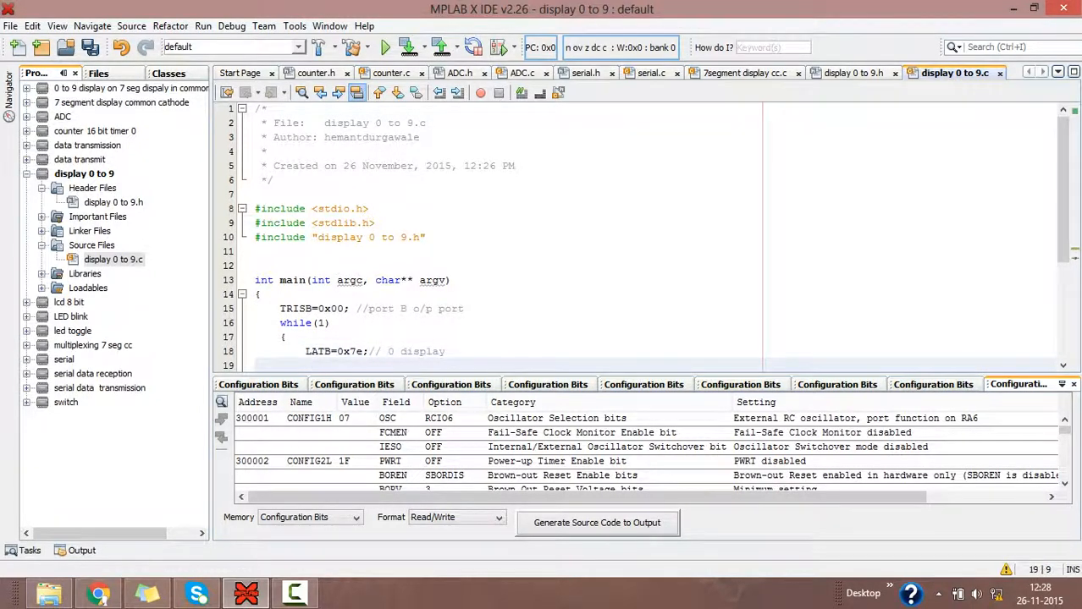
Add 'for(int i=0;i<20;i++) __delay_ms(50);' after the LATB line
type("F")
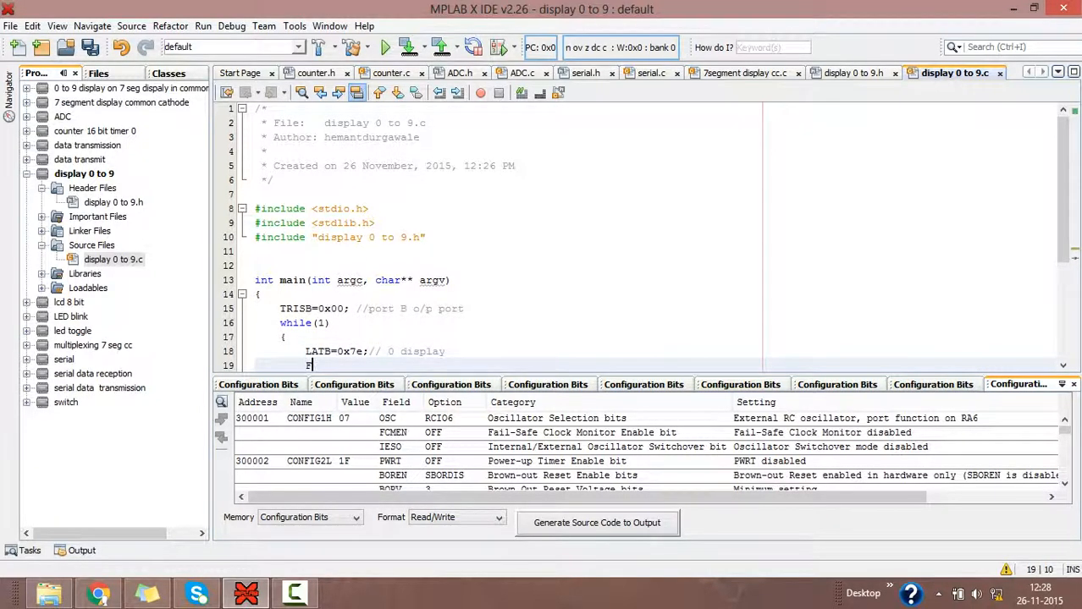
type("or(int")
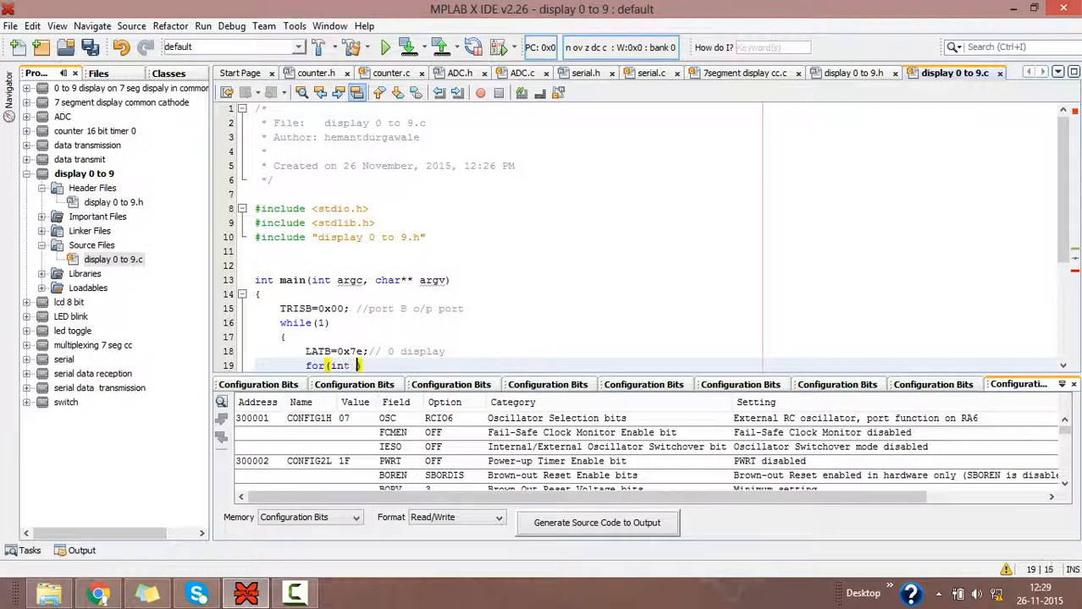
type("i=0;i")
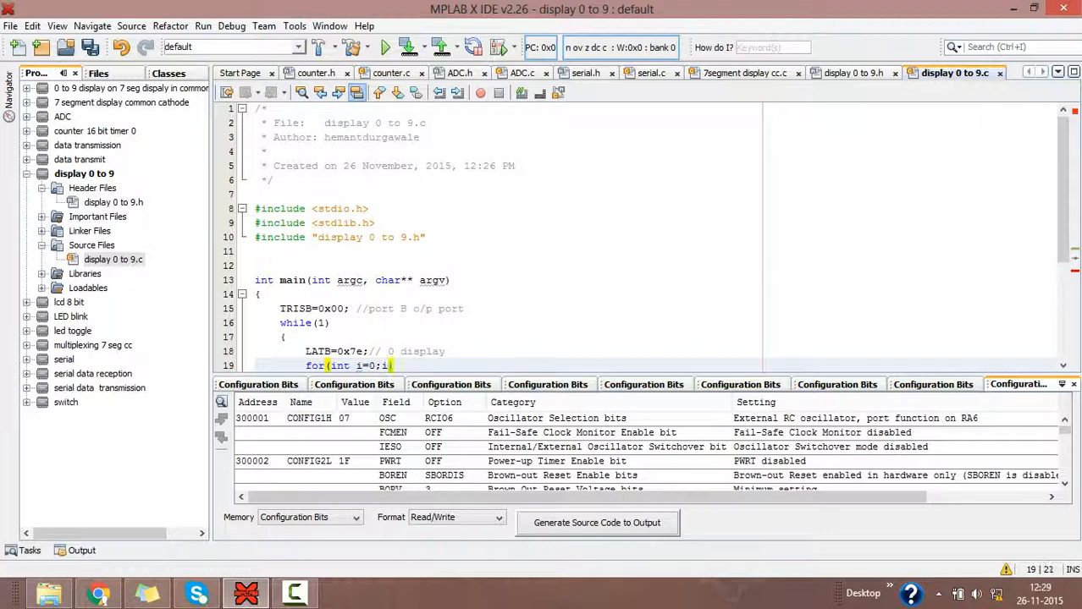
type("<20")
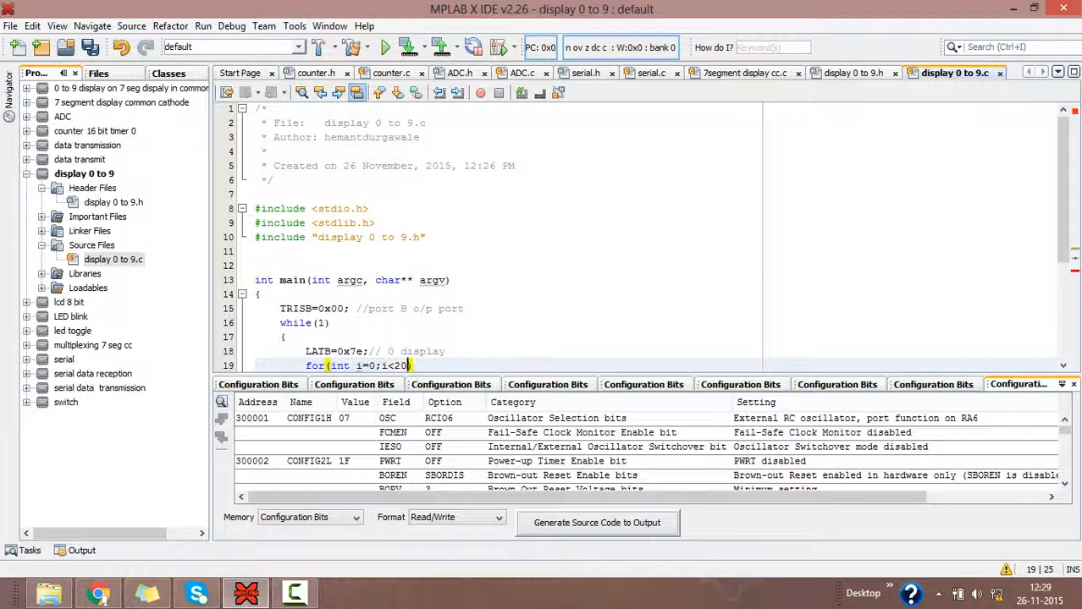
type(",")
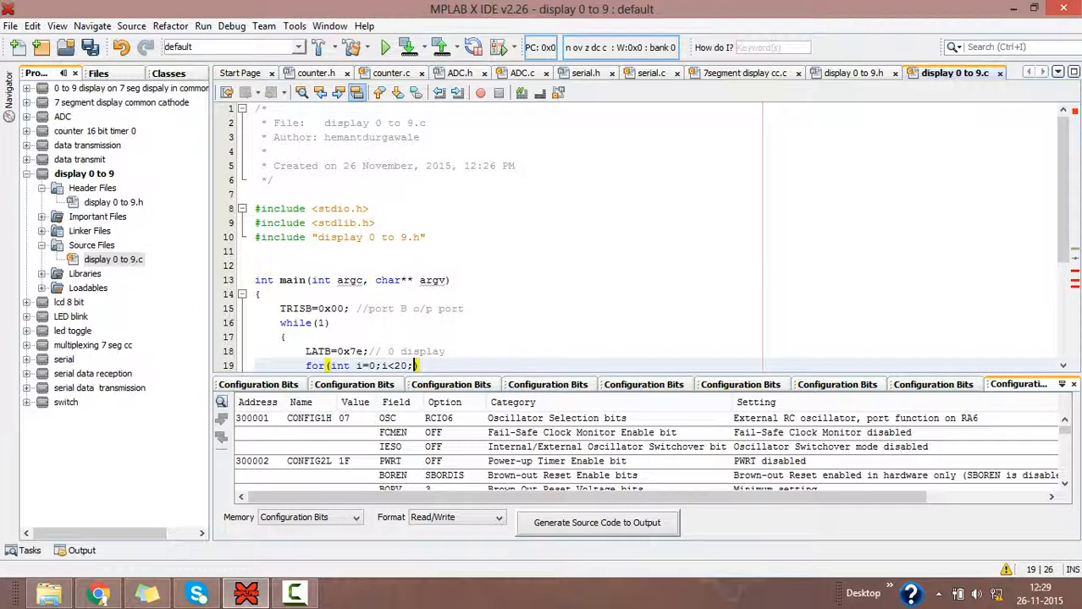
type("I")
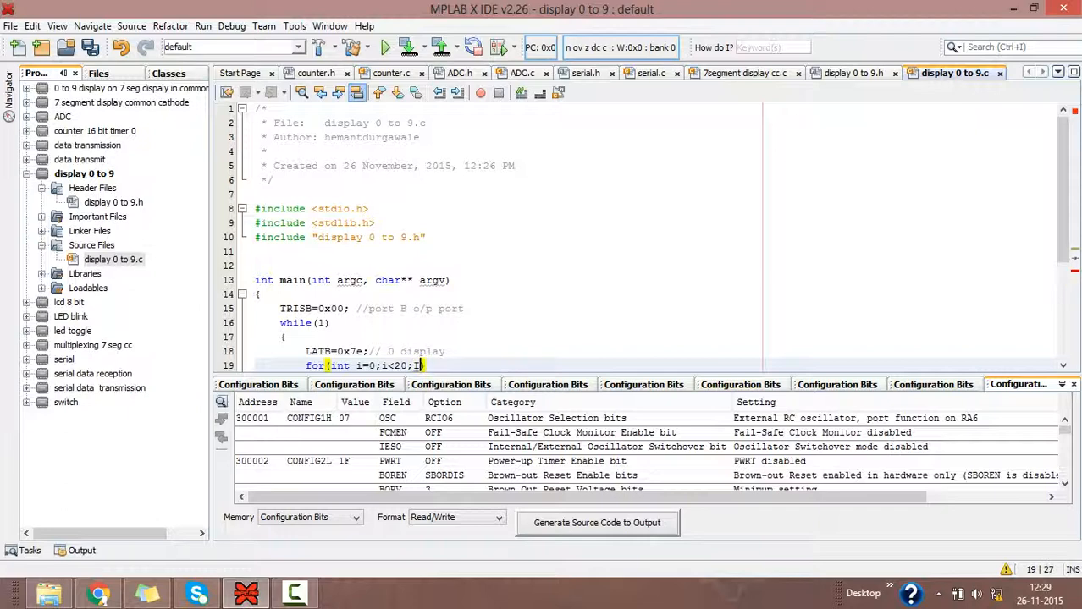
key("Backspace")
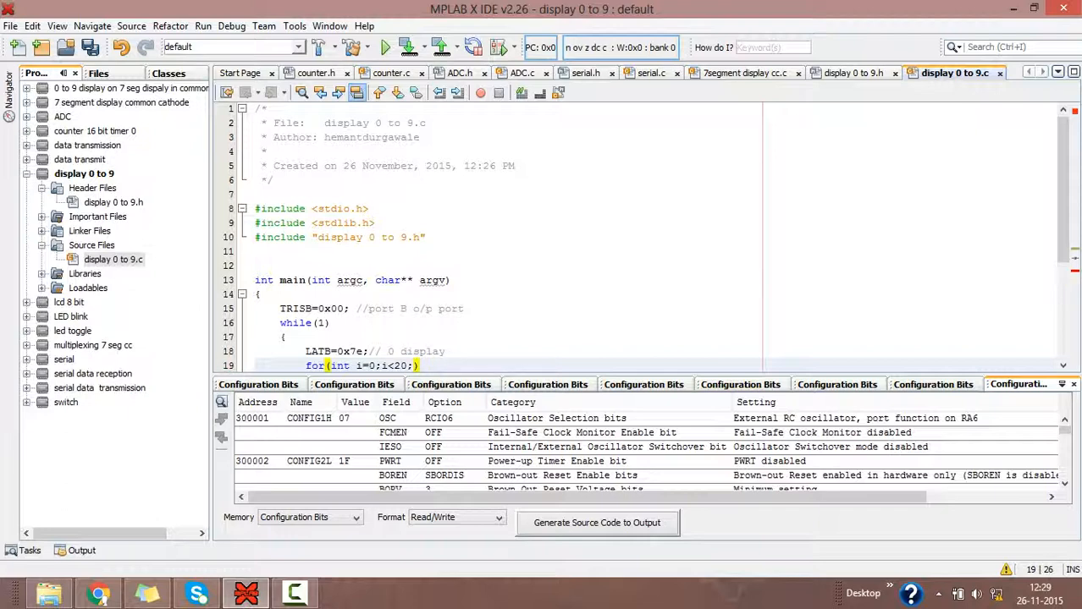
type("i++")
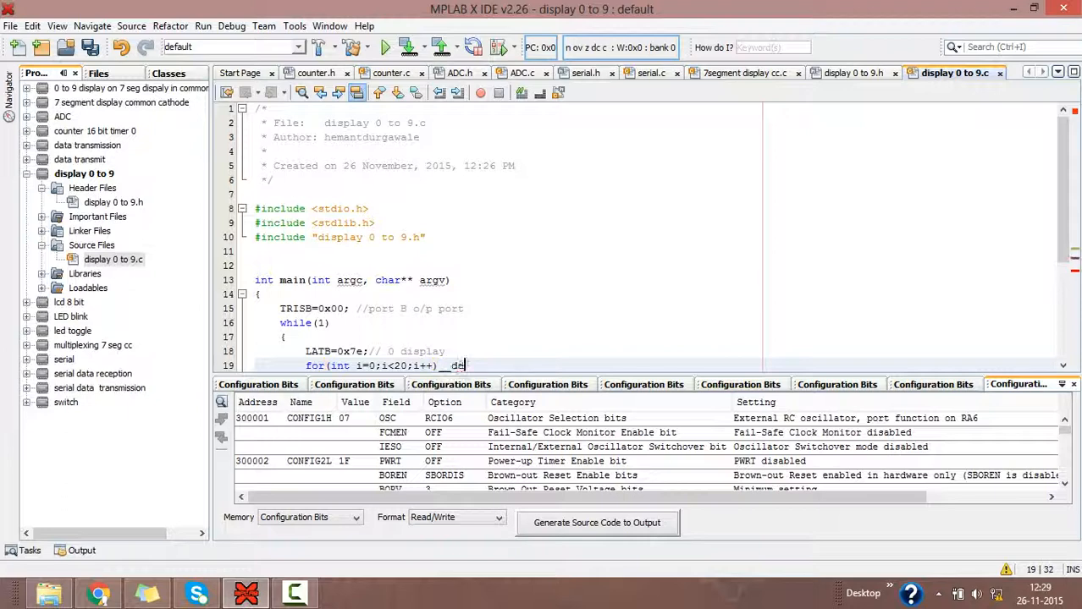
type("lay")
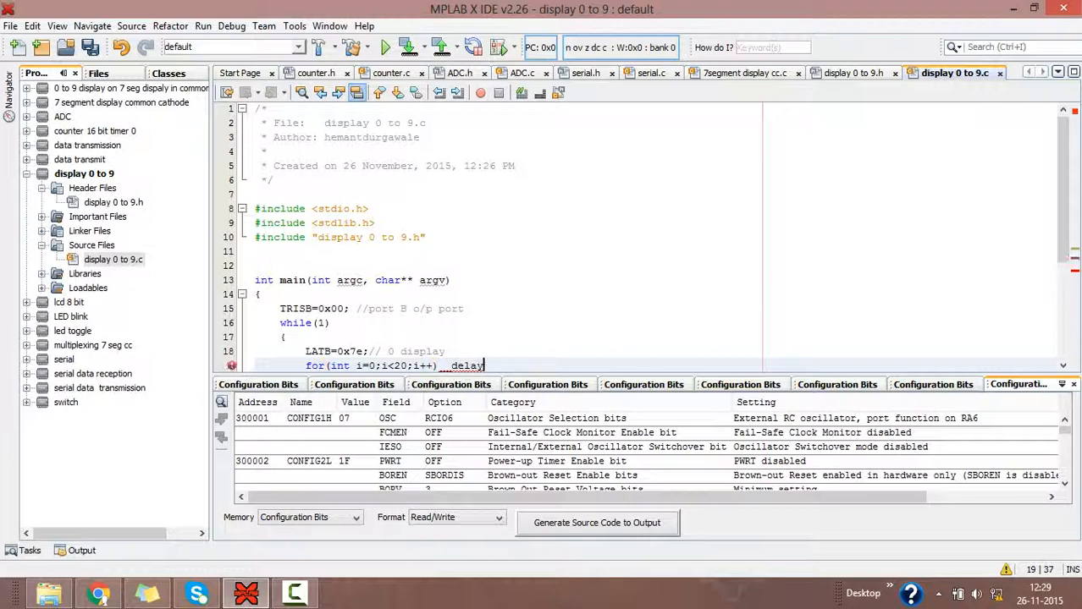
type("ms")
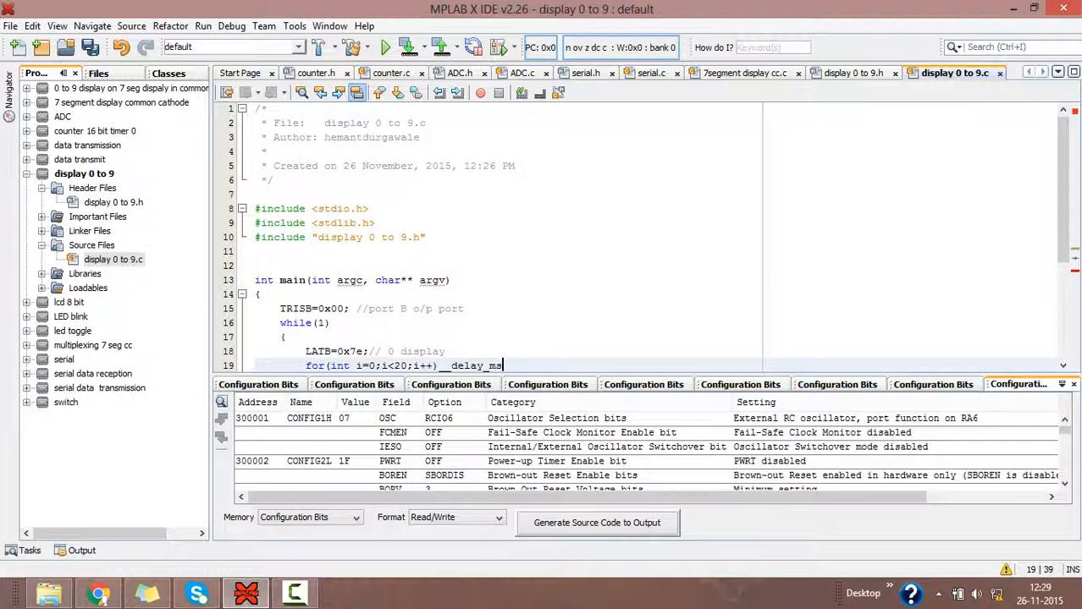
type("(50);")
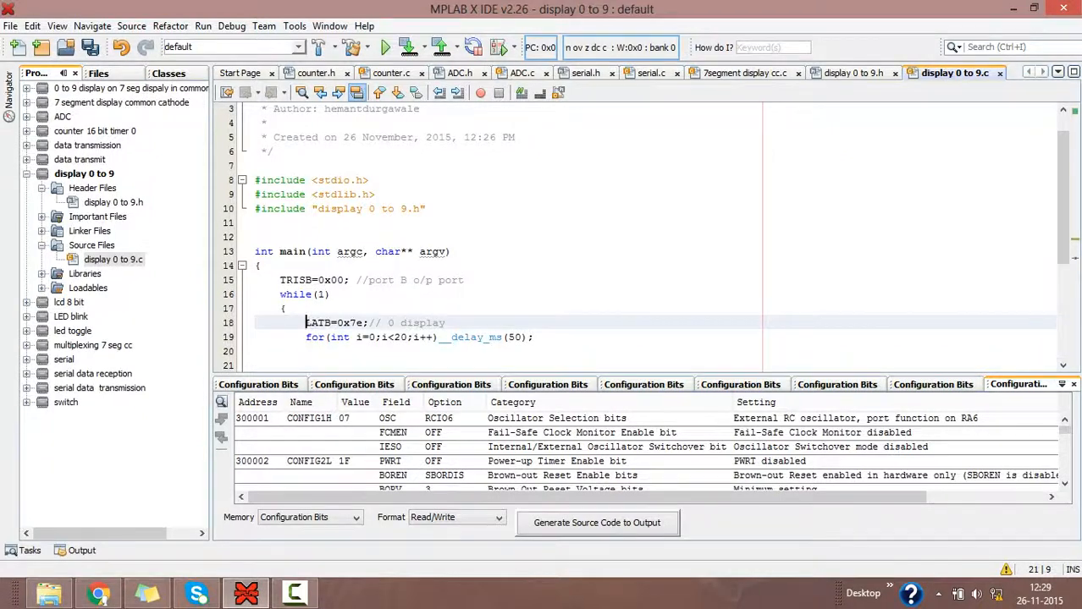
Duplicate the LATB/delay pair for digits 1–4 with codes 0x30, 0x6d, 0x79 and 0x33
left_click_drag(306, 322, 533, 336)
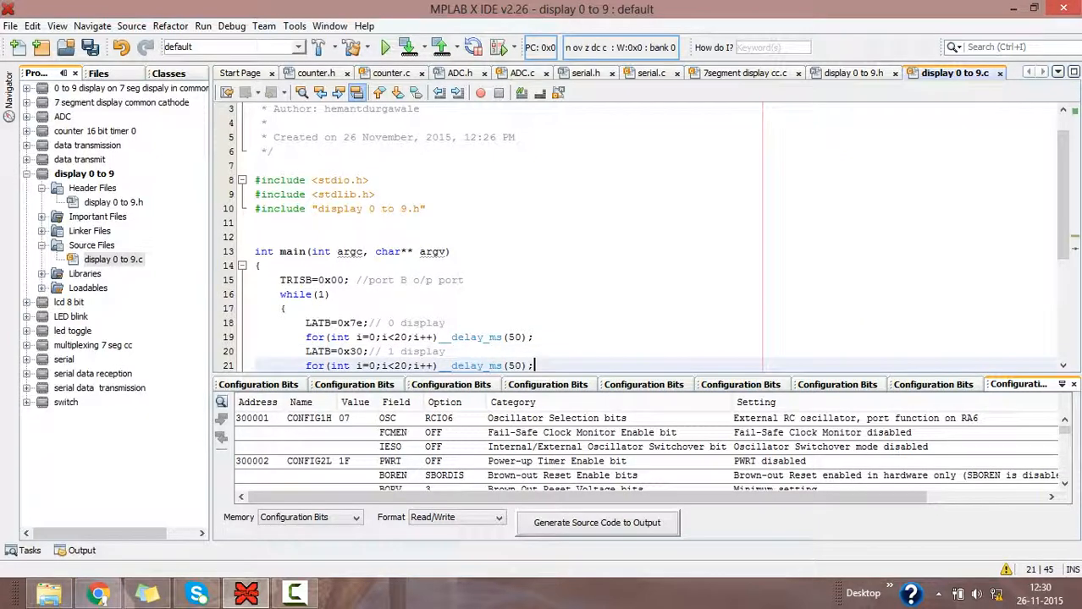
scroll("down", 3)
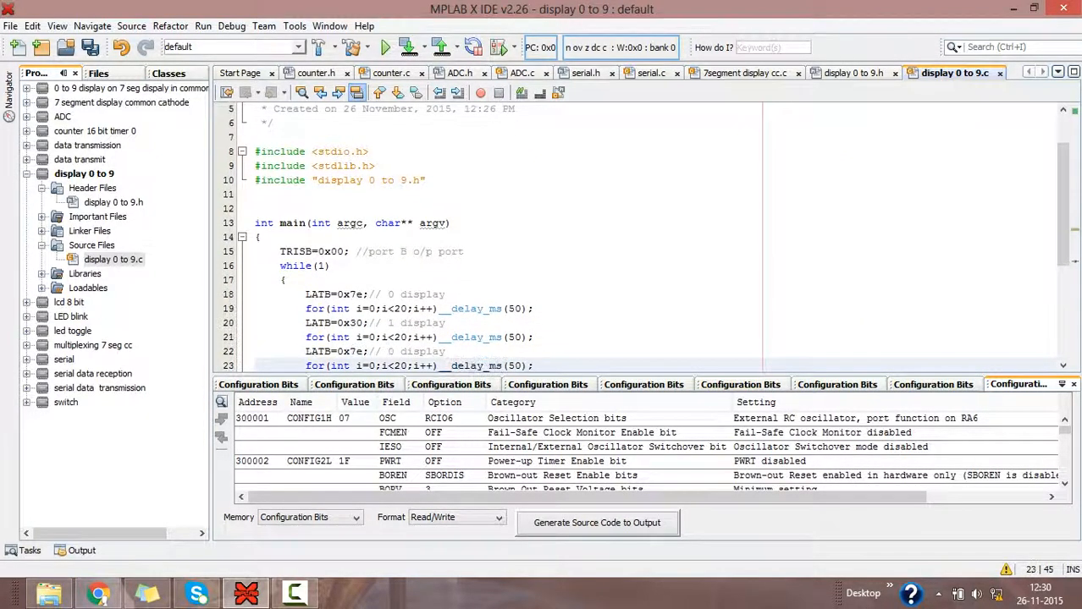
left_click(373, 350)
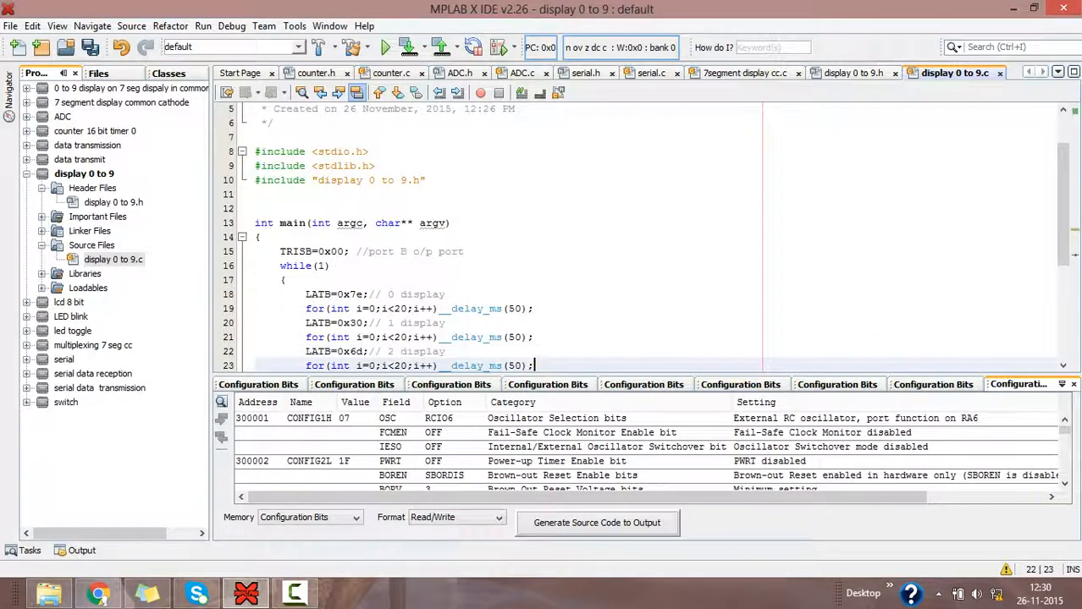
scroll("down", 3)
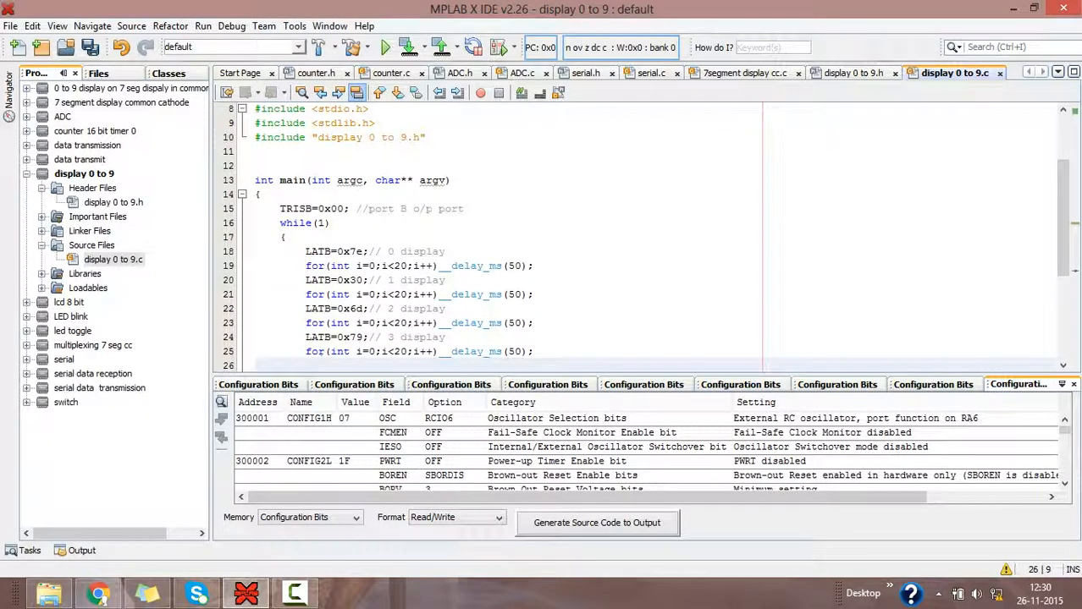
scroll("down", 3)
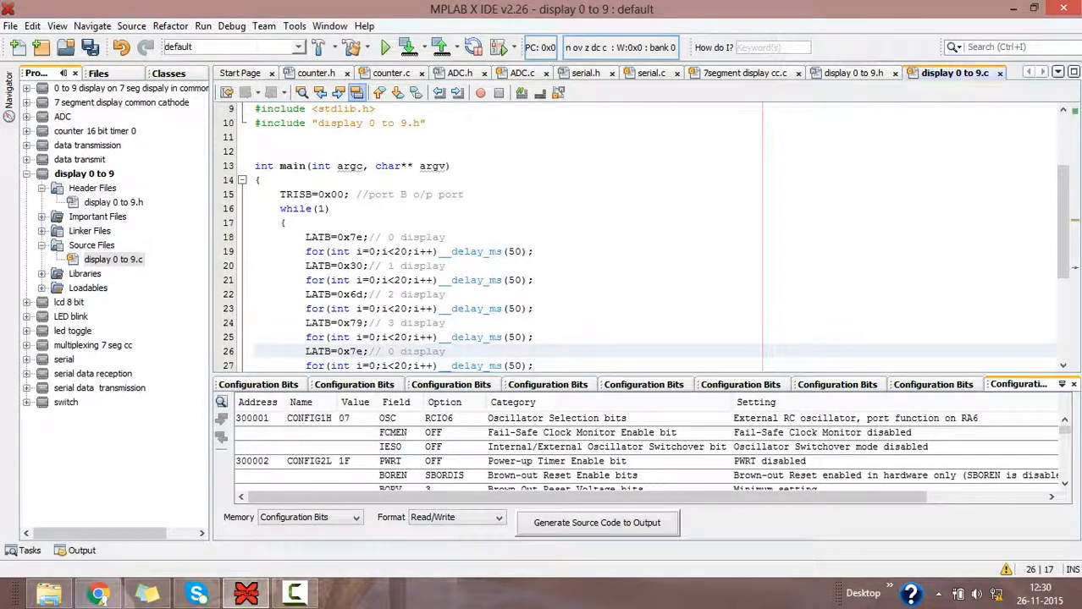
key("BackSpace")
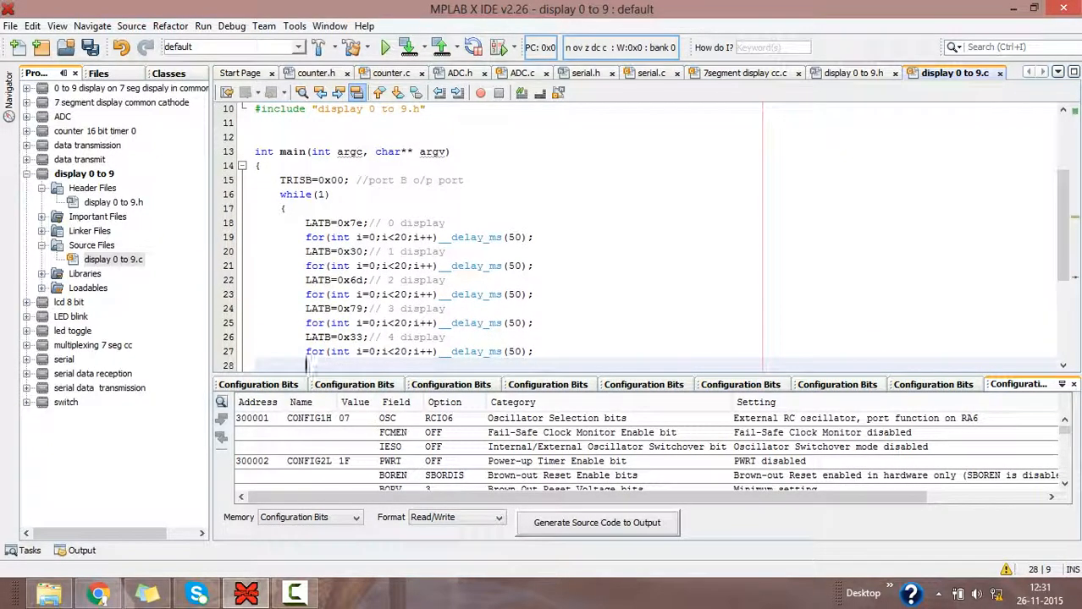
scroll("down", 3)
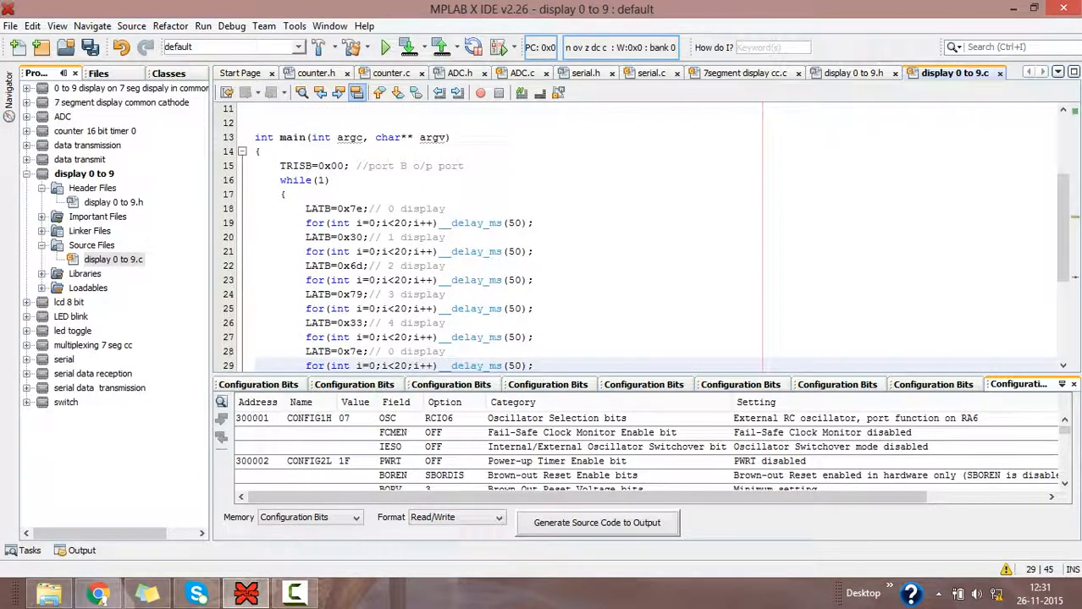
Edit the pasted LATB codes for digits 5 and 6 to 0x5b and 0x5f with comments
left_click(355, 350)
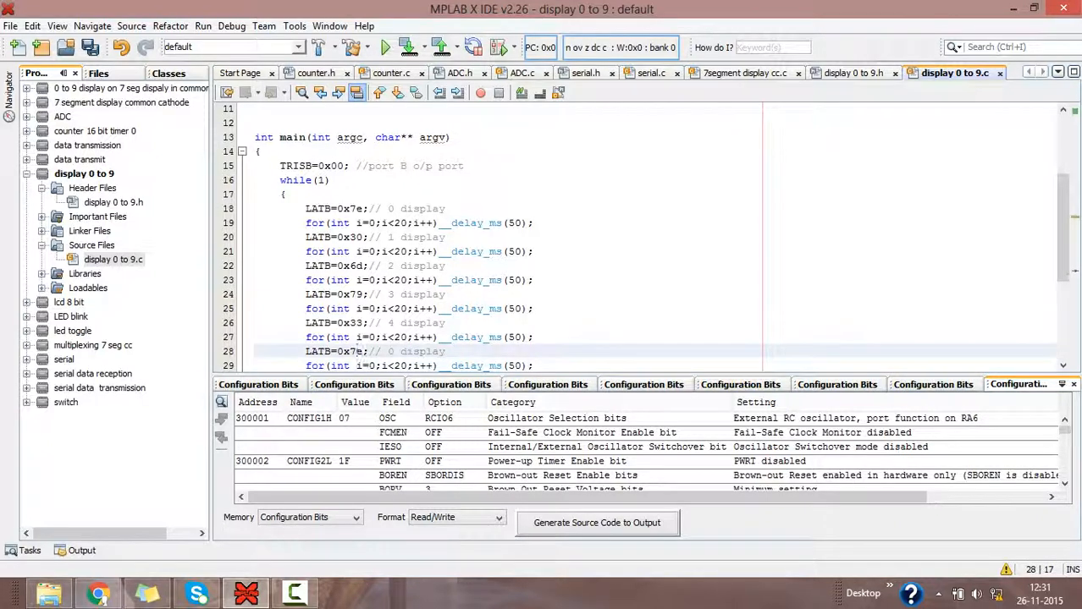
key("BackSpace")
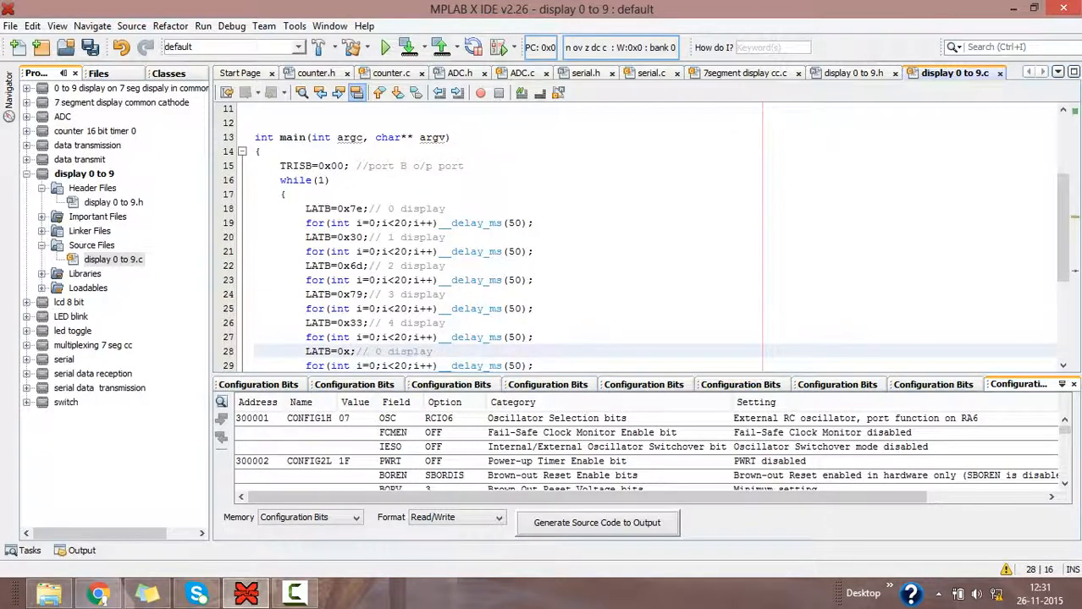
type("5b")
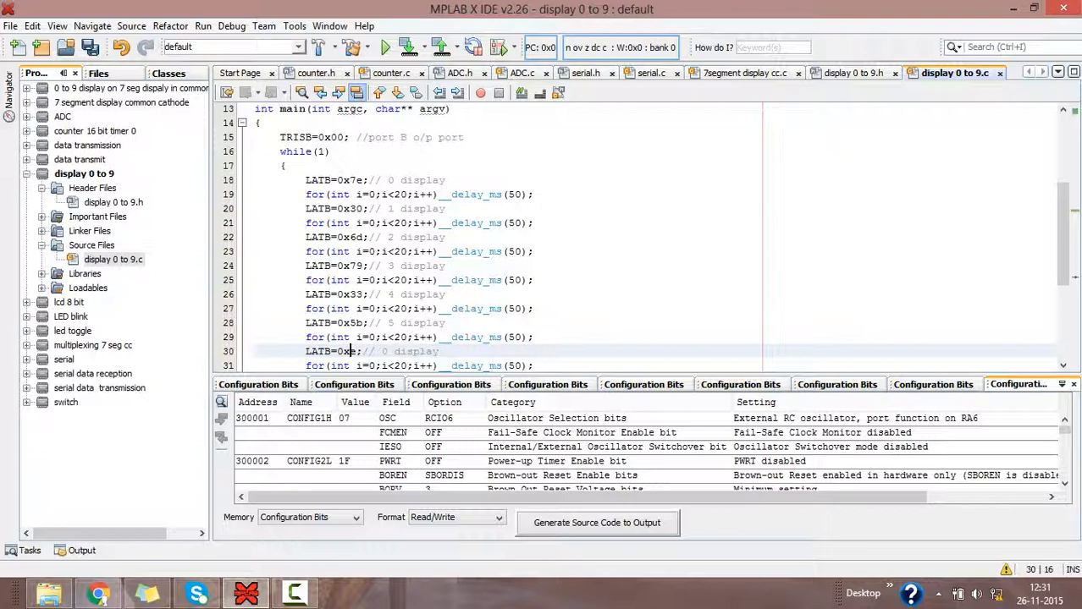
key("Backspace")
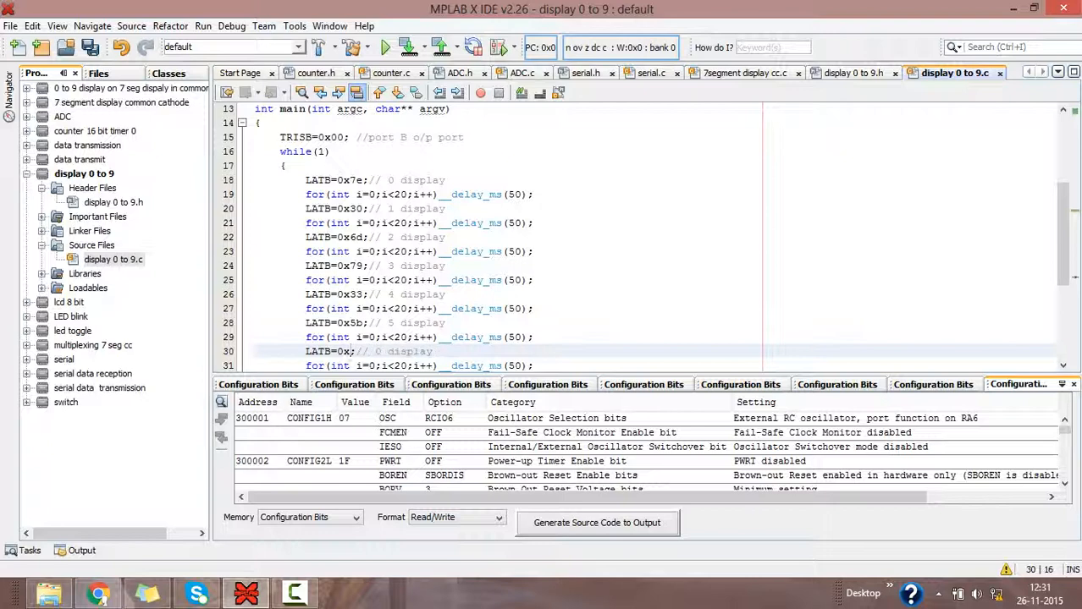
type("5f")
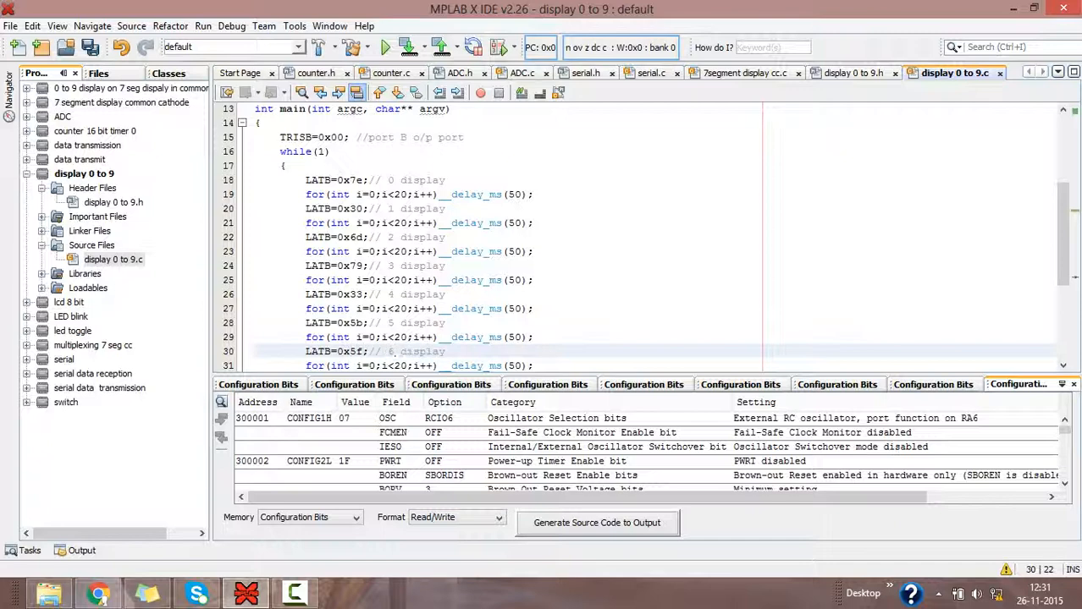
scroll("down", 3)
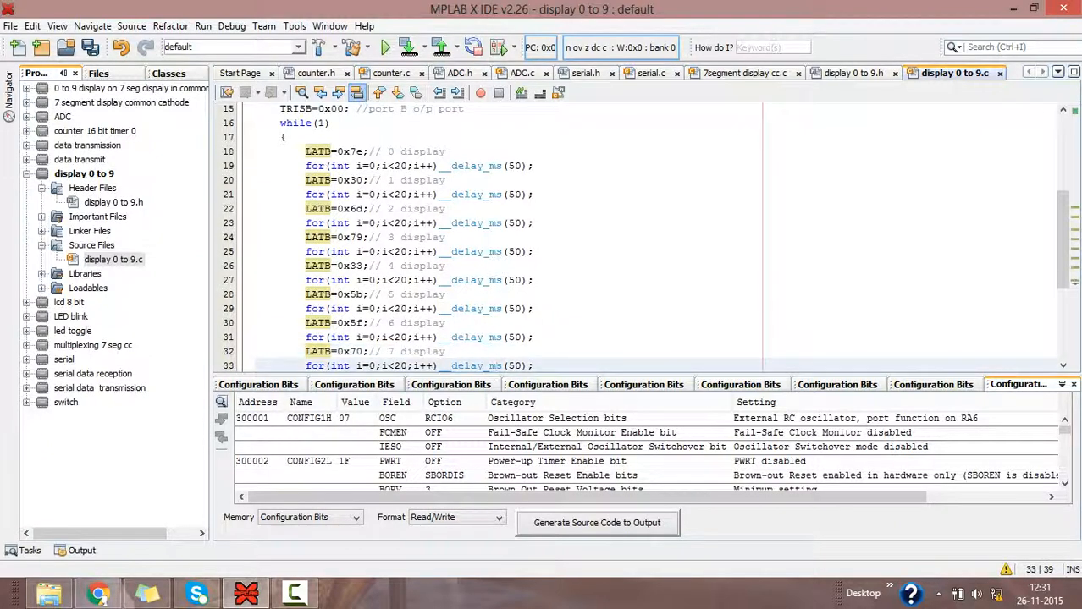
Edit the remaining LATB codes for digits 7–9 to 0x70, 0x7f and 0x7b
scroll("down", 3)
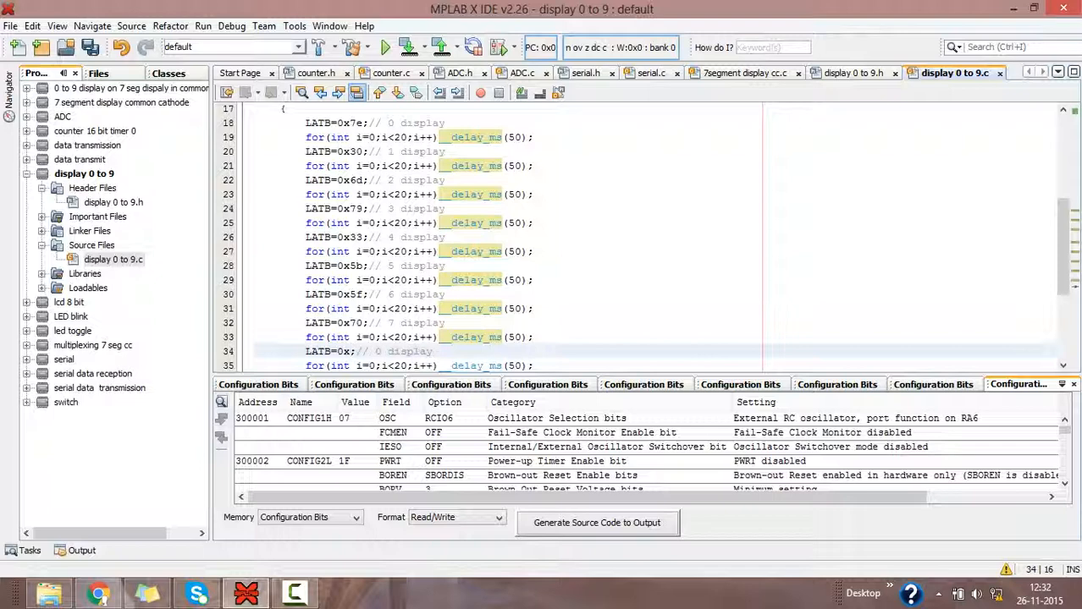
type("7f")
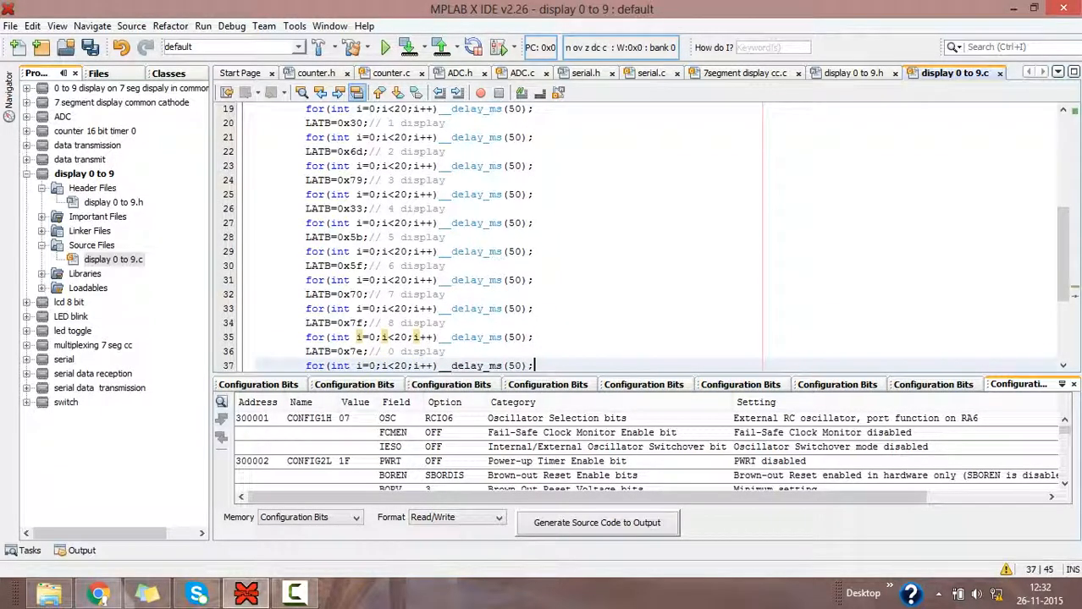
left_click(364, 351)
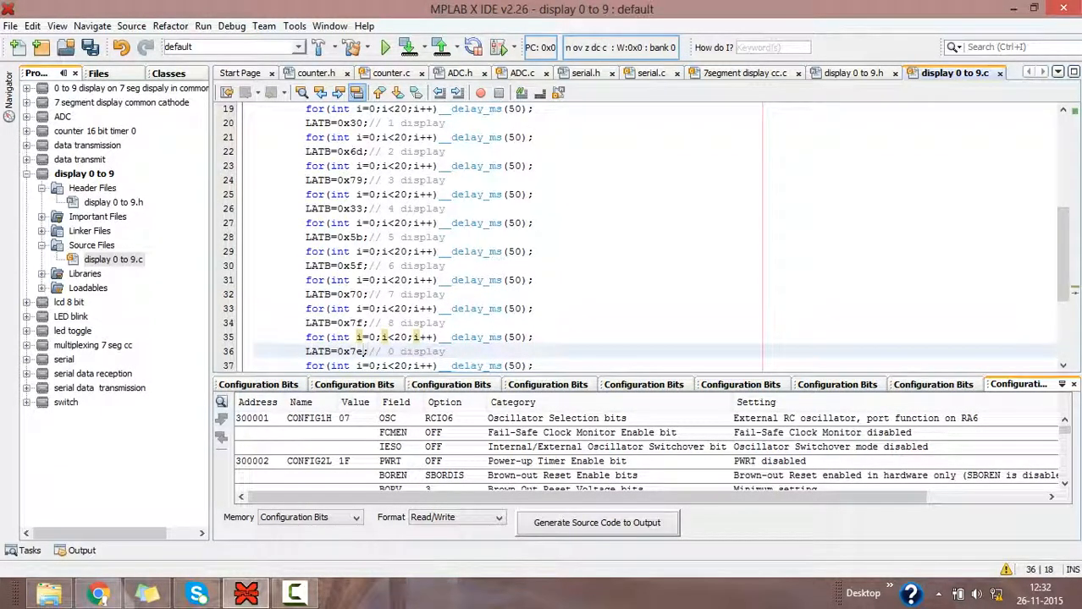
key("BackSpace")
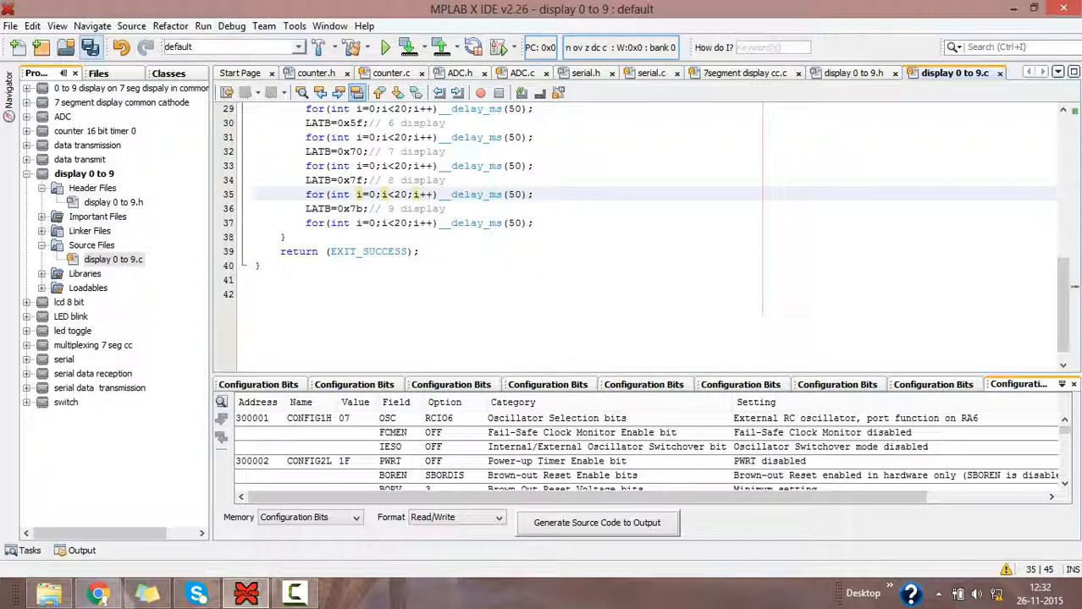
mouse_move(89, 47)
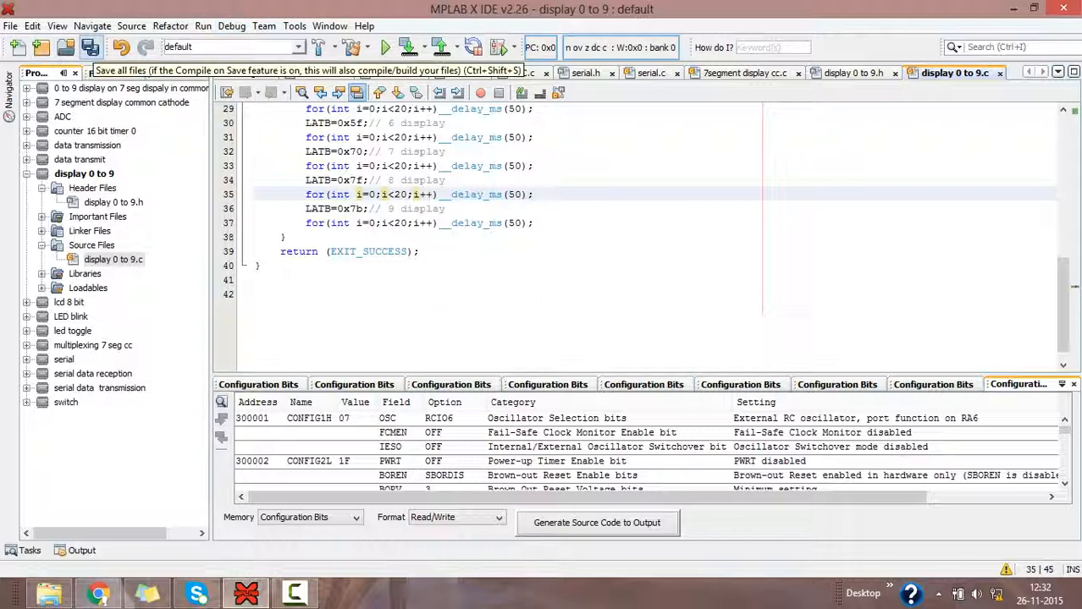
Save all files and build the 'display 0 to 9' project
left_click(90, 47)
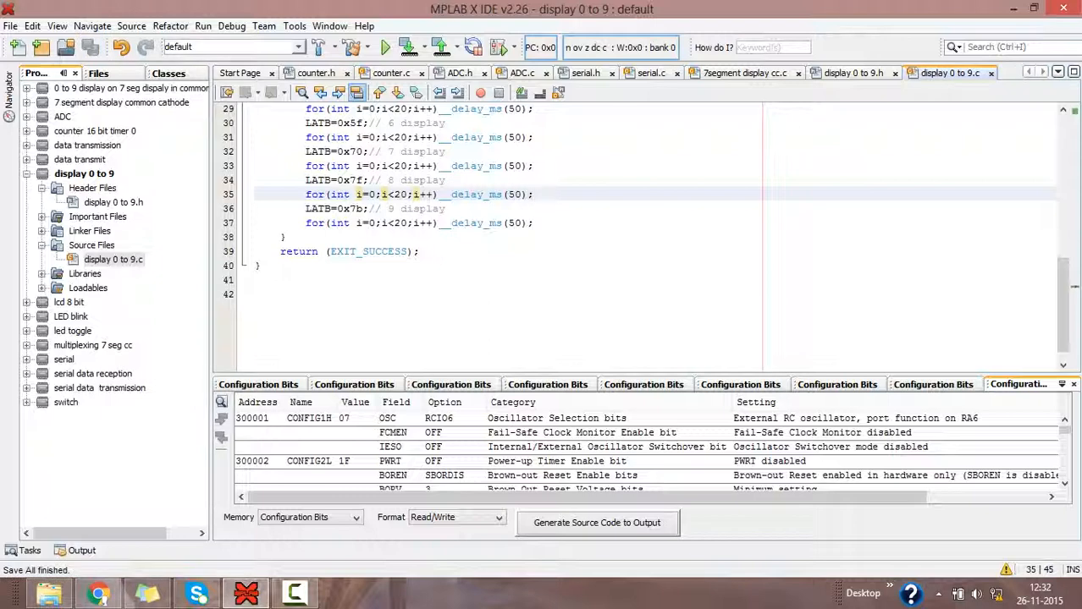
mouse_move(323, 47)
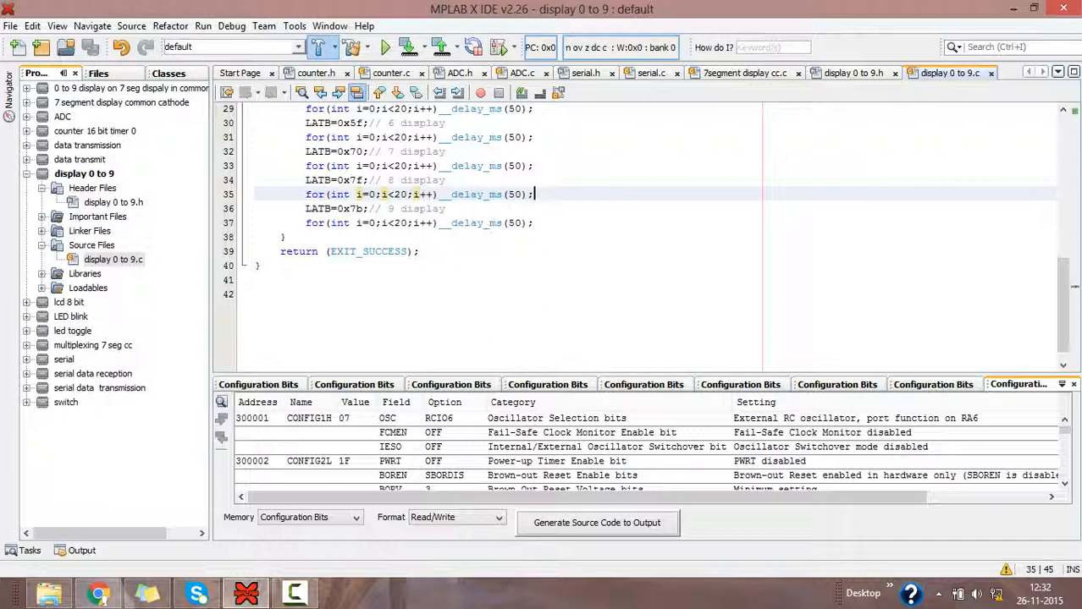
left_click(406, 47)
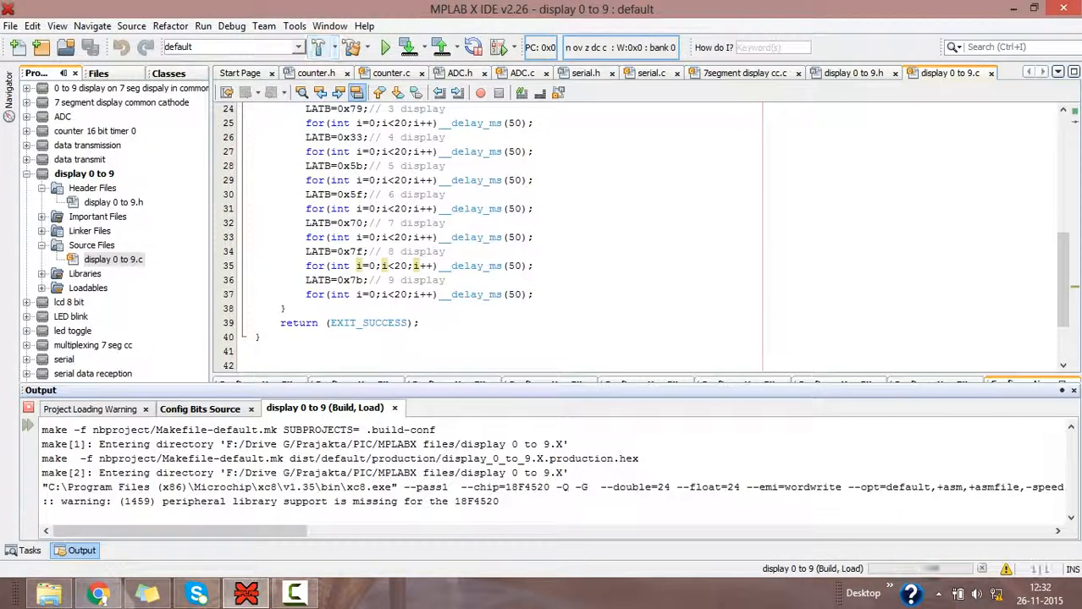